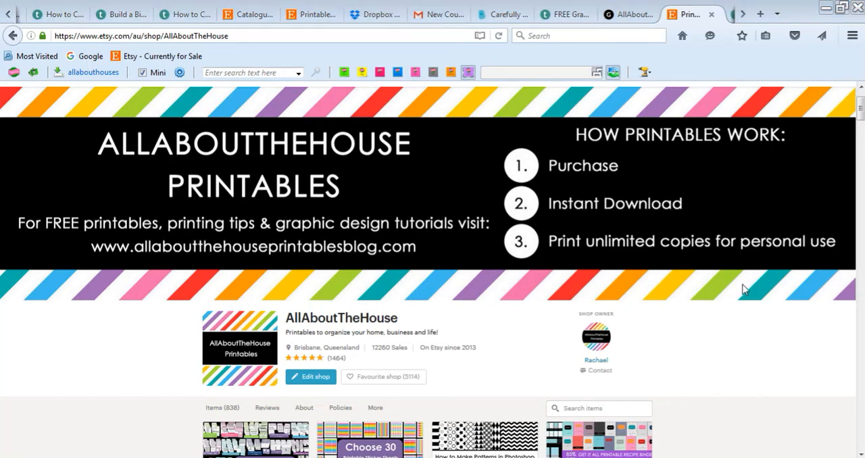
pyautogui.moveTo(757, 302)
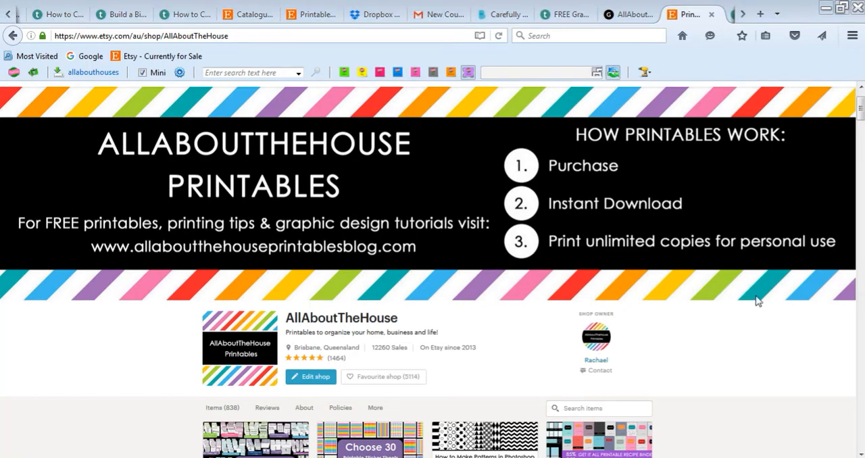
pyautogui.moveTo(733, 165)
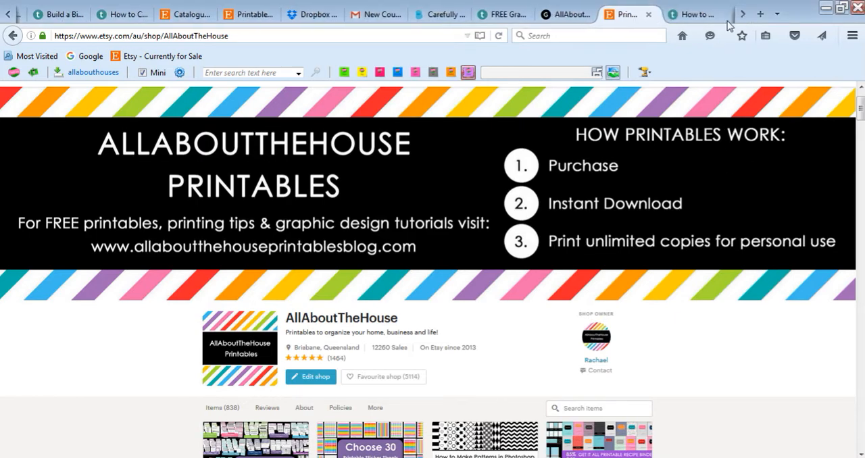
# Step: Flip to the ecourse tab and back, then scroll the Etsy shop down to its item categories and listing grid
pyautogui.click(692, 14)
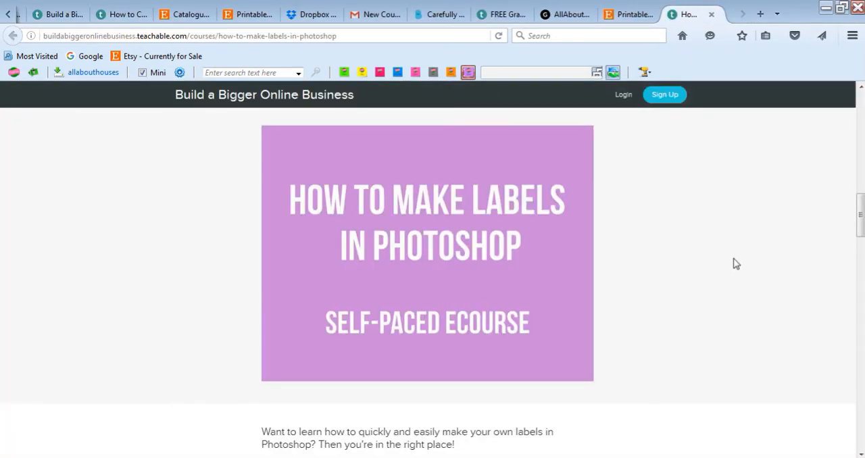
pyautogui.click(565, 13)
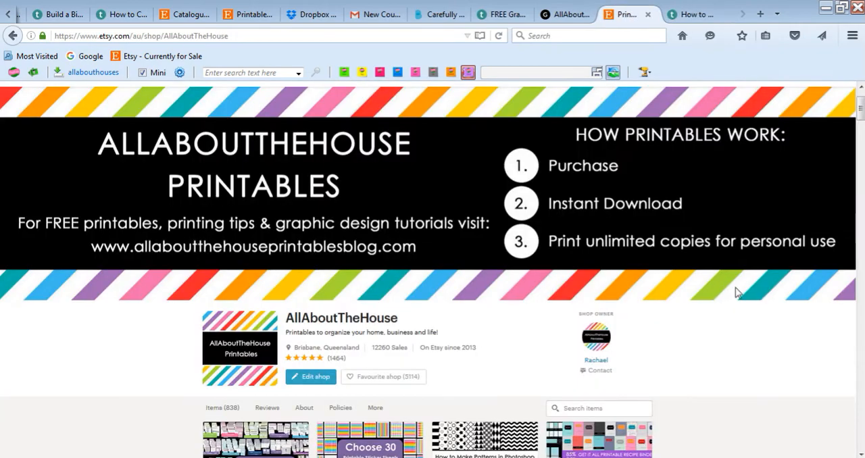
pyautogui.scroll(-3)
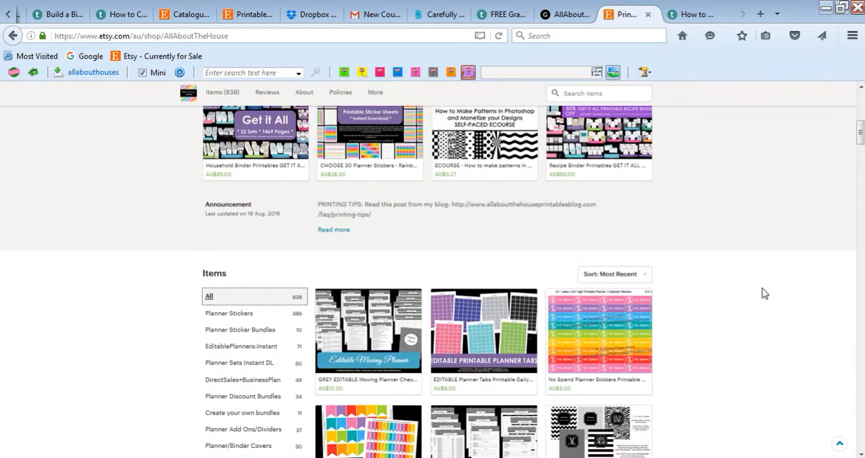
pyautogui.scroll(-3)
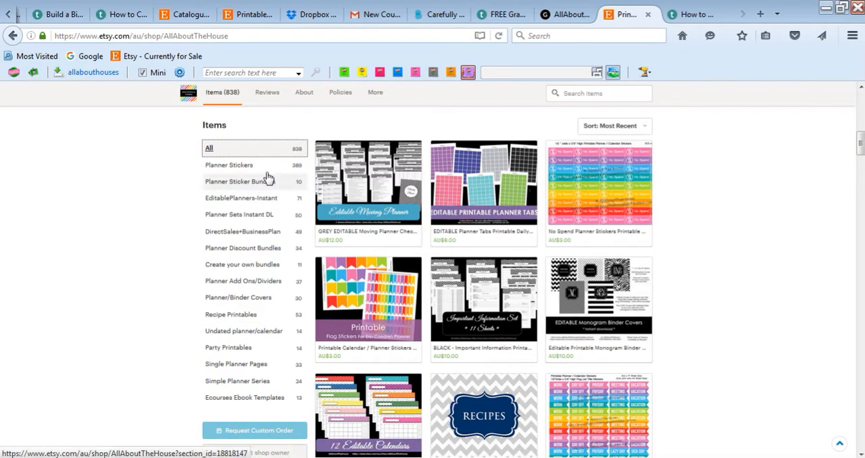
pyautogui.moveTo(229, 168)
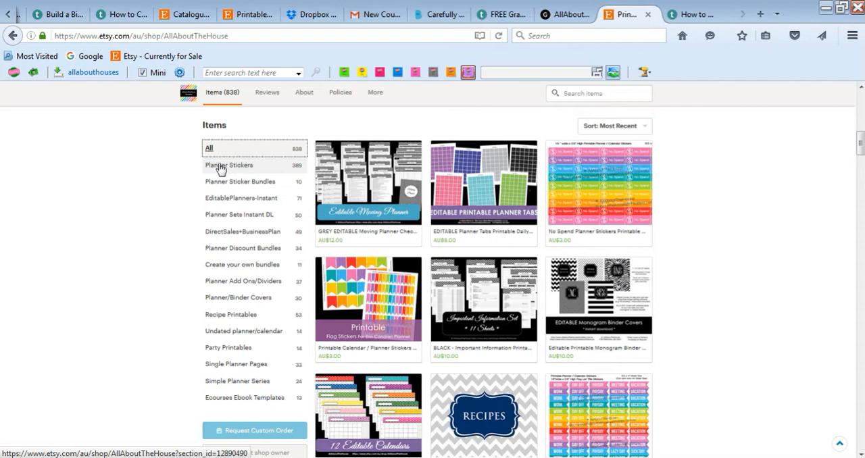
pyautogui.moveTo(188, 195)
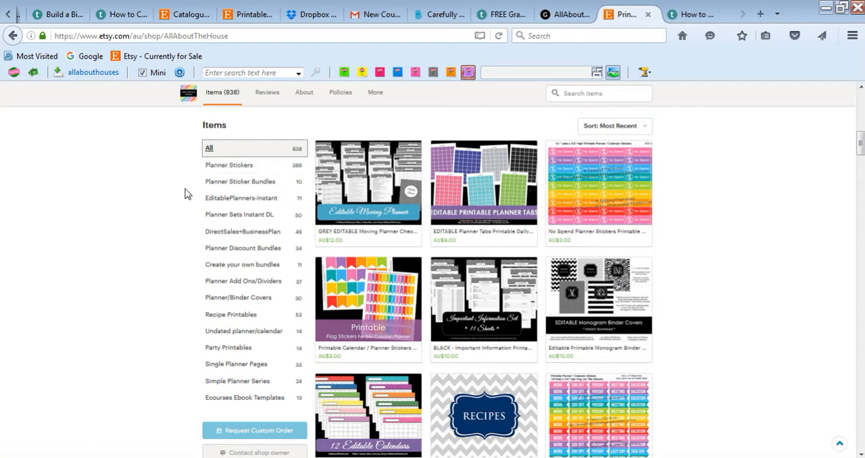
pyautogui.moveTo(254, 187)
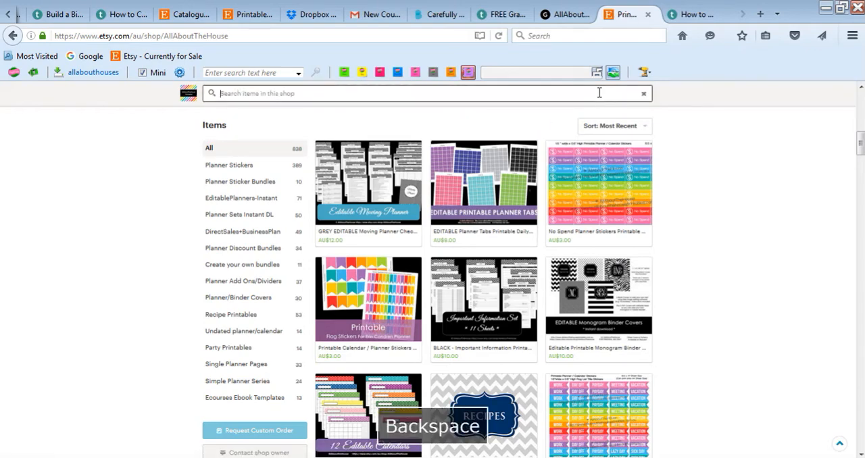
# Step: Search the shop for 'pantry labels' and open the pantry labels printable listing from the results
pyautogui.write('pantry label')
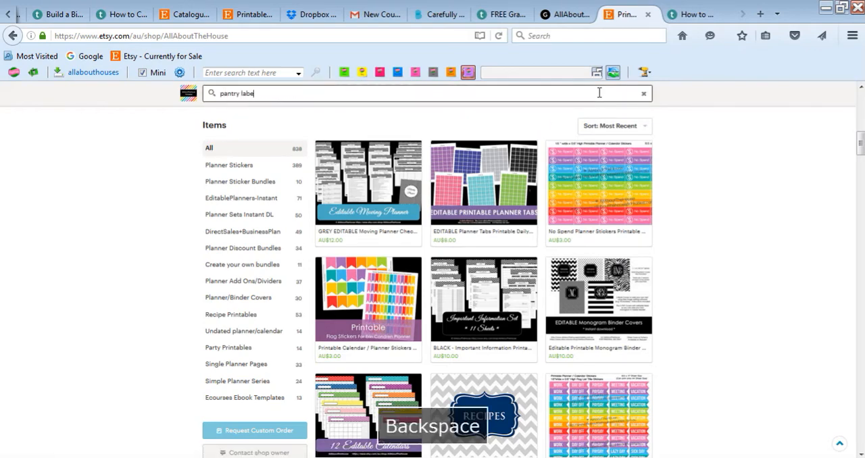
pyautogui.write('ls')
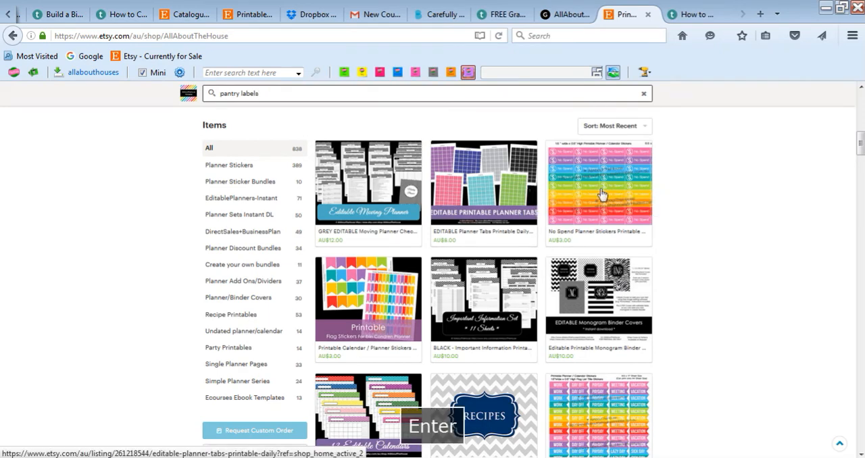
pyautogui.press('Return')
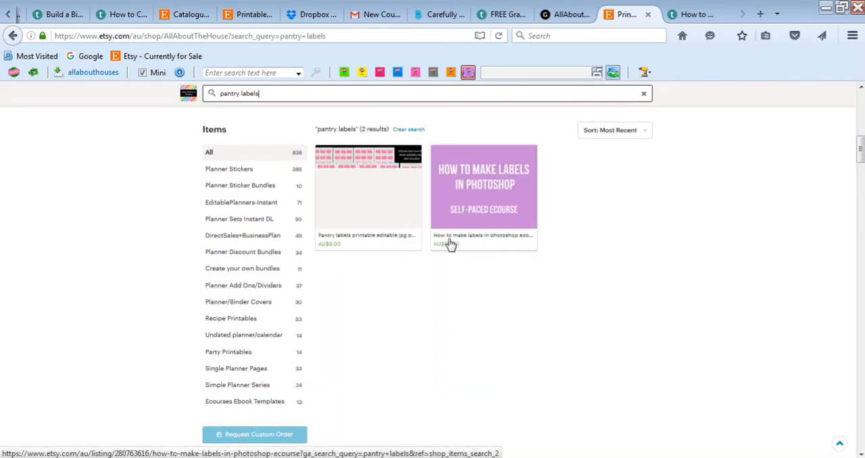
pyautogui.click(368, 196)
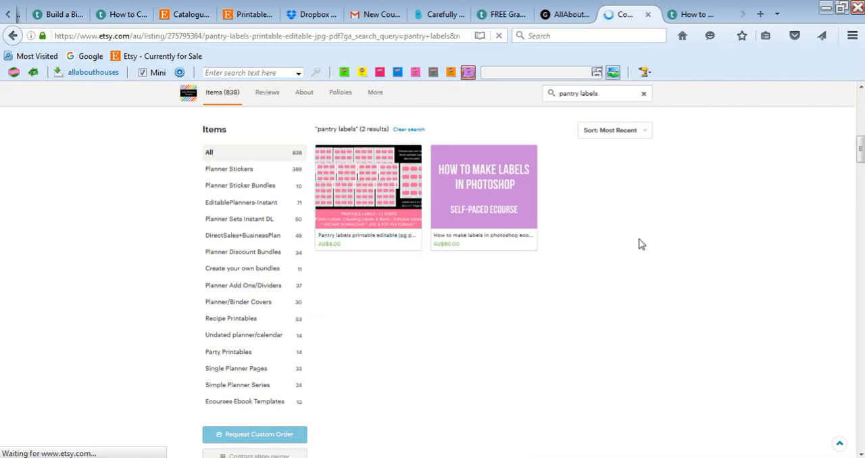
# Step: Browse the listing's preview thumbnails, viewing another label image and returning to the first
pyautogui.click(367, 187)
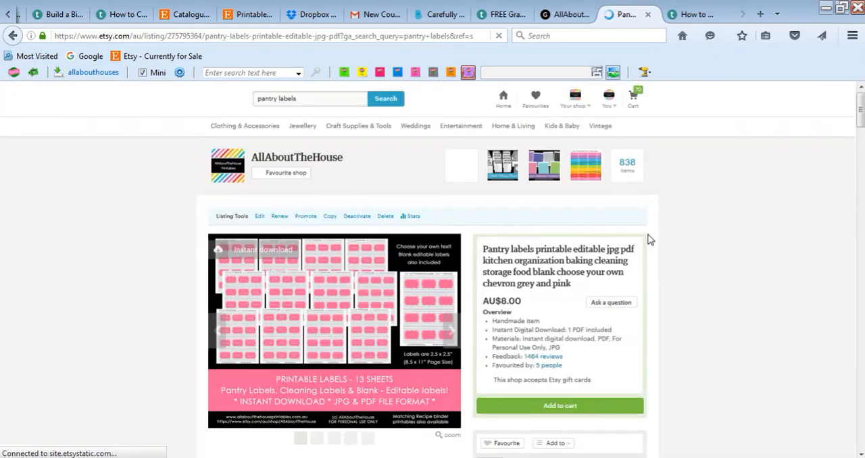
pyautogui.scroll(-3)
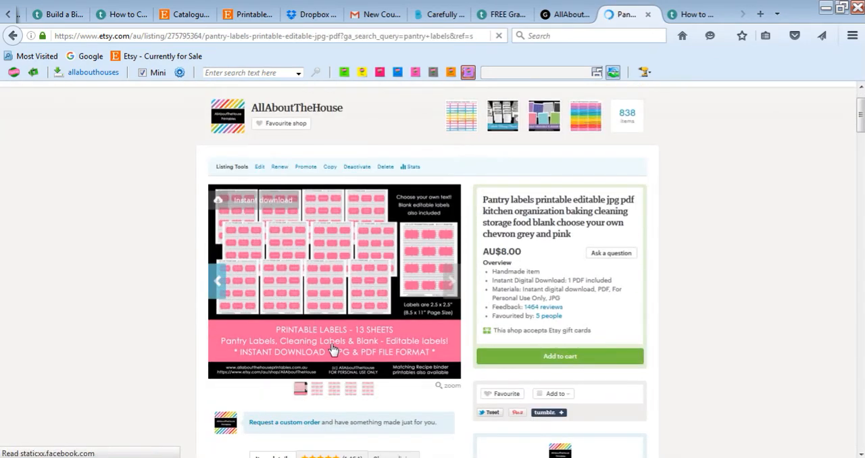
pyautogui.click(317, 386)
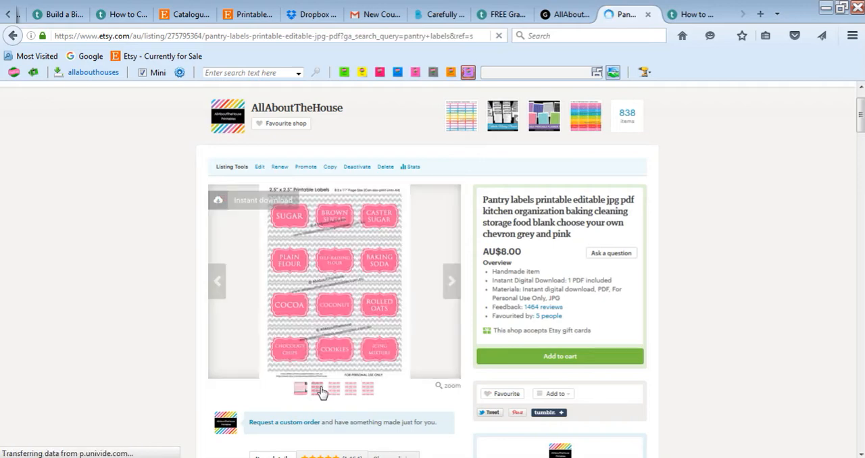
pyautogui.click(317, 389)
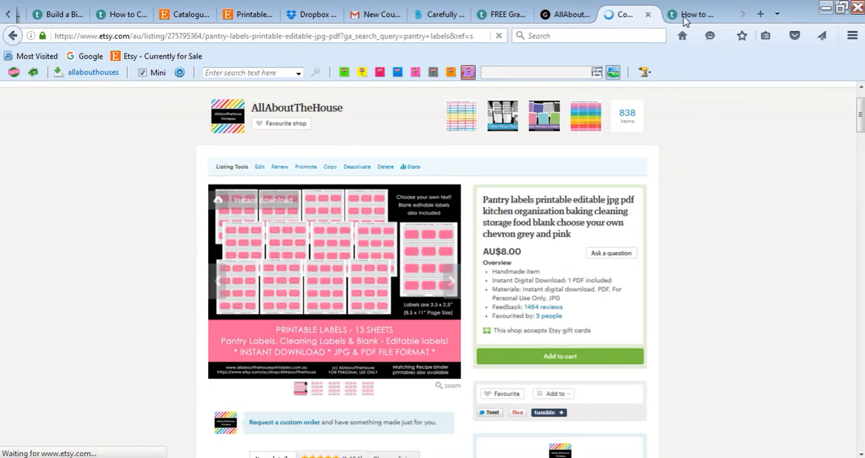
# Step: Switch to the Teachable tab showing the How to Make Labels in Photoshop sales page
pyautogui.click(696, 13)
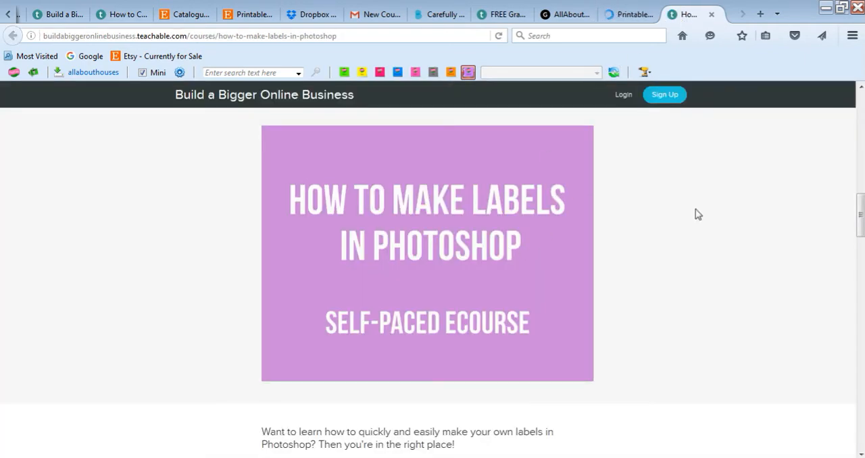
pyautogui.moveTo(692, 222)
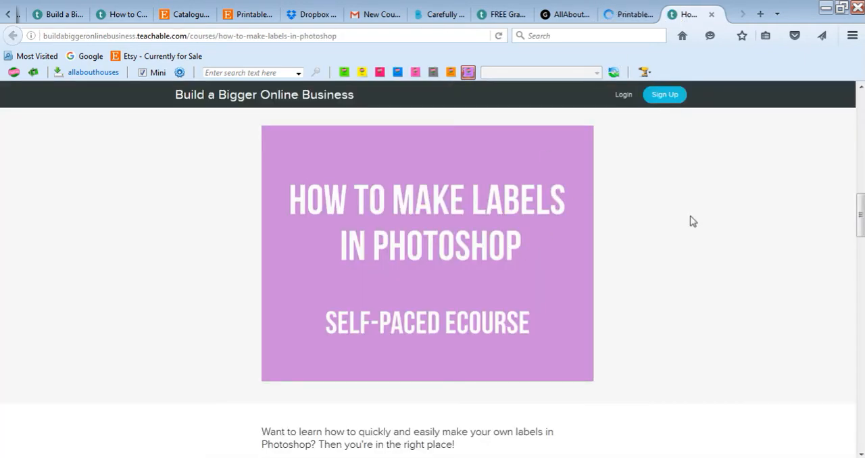
pyautogui.moveTo(679, 235)
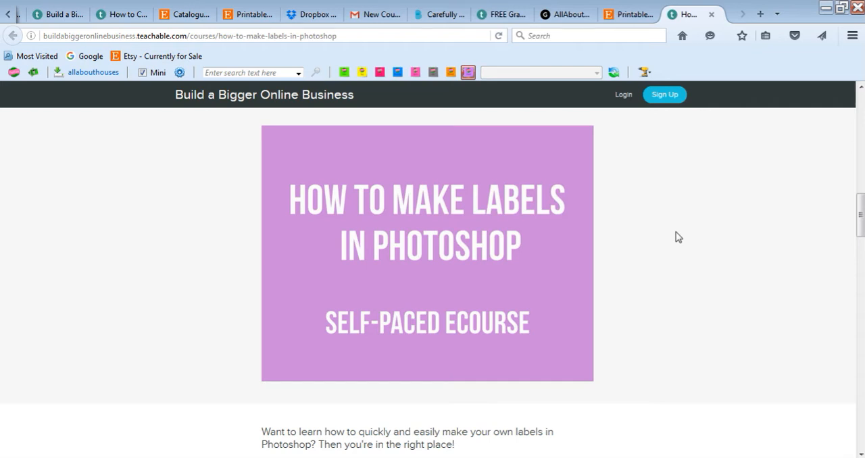
pyautogui.moveTo(679, 273)
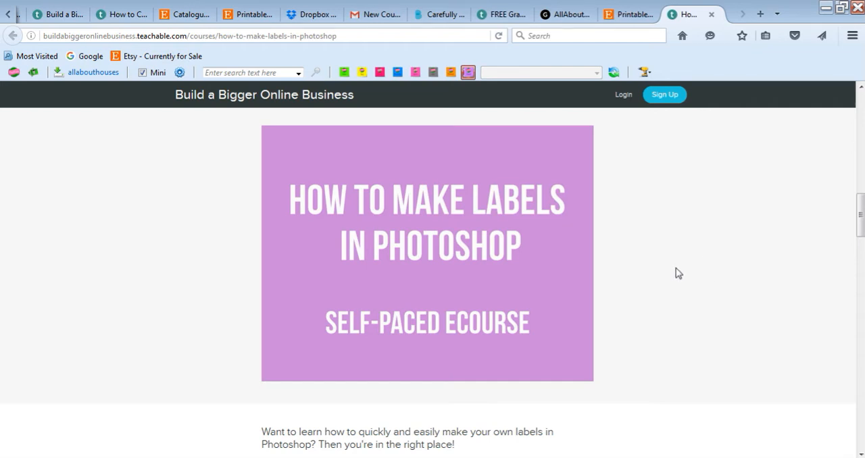
pyautogui.moveTo(668, 262)
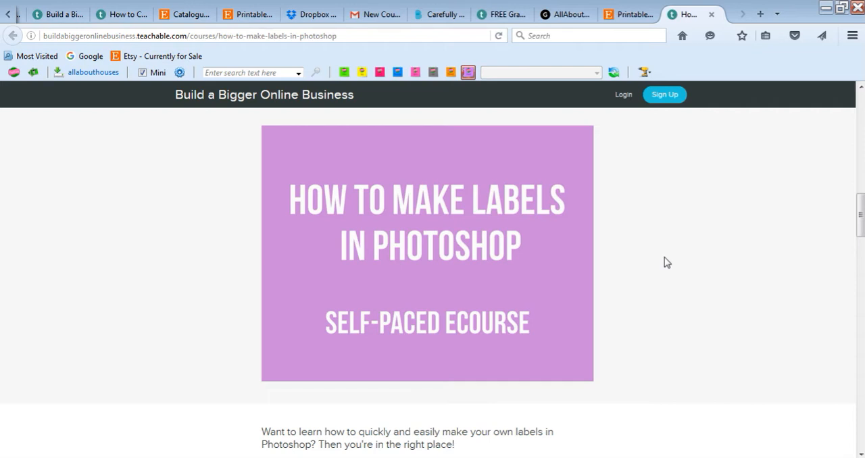
pyautogui.moveTo(444, 281)
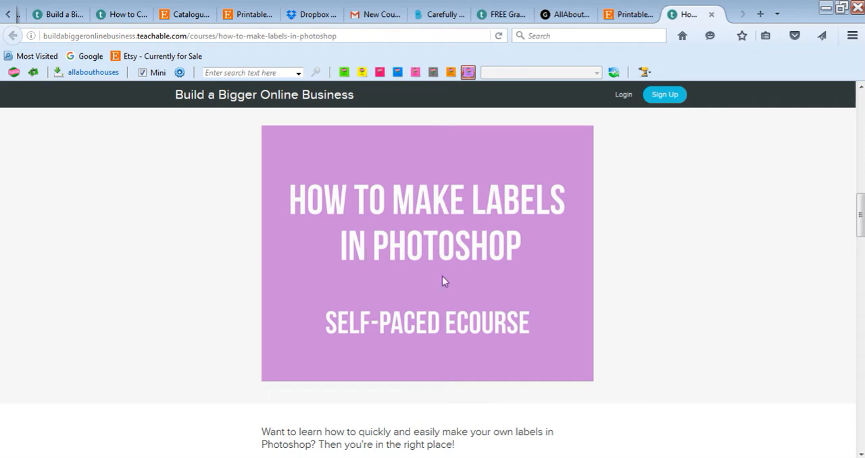
pyautogui.moveTo(696, 294)
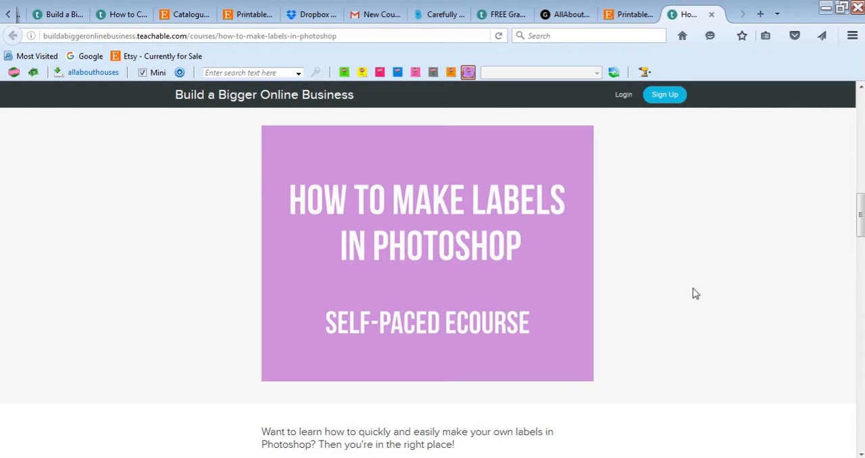
# Step: Scroll into the course curriculum, showing the Introduction lessons
pyautogui.scroll(-3)
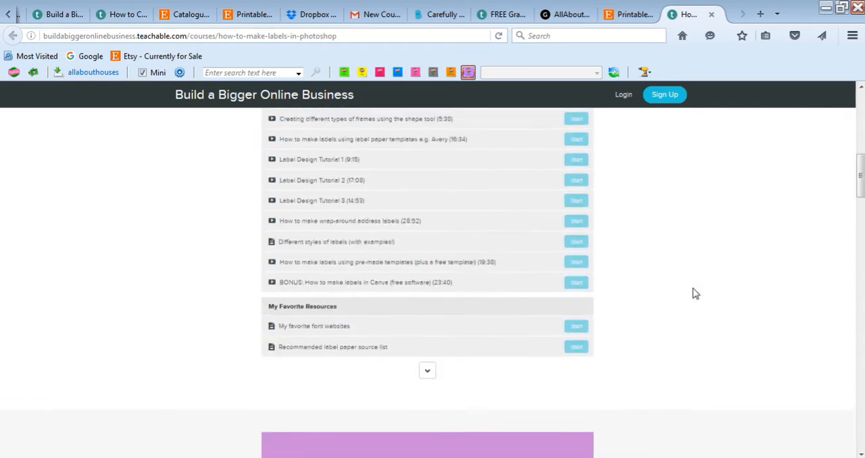
pyautogui.scroll(3)
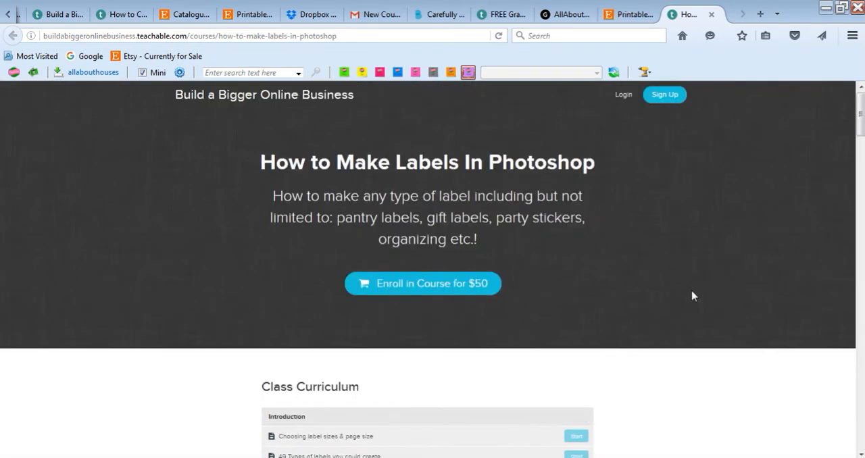
pyautogui.scroll(-3)
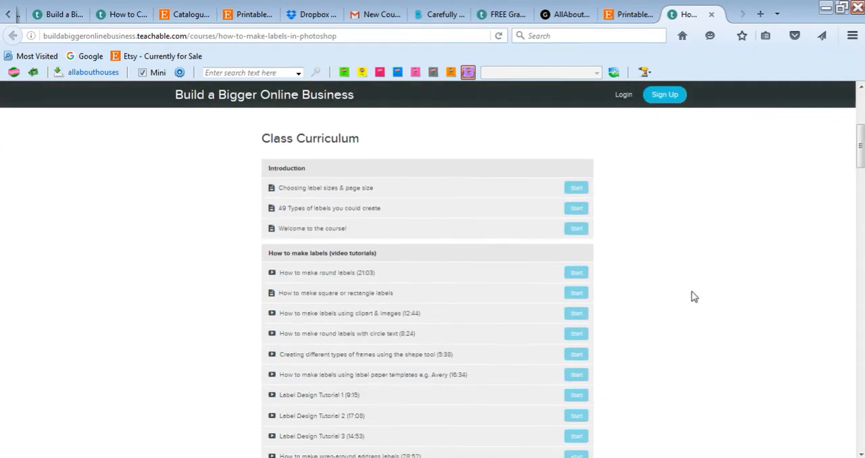
pyautogui.scroll(-3)
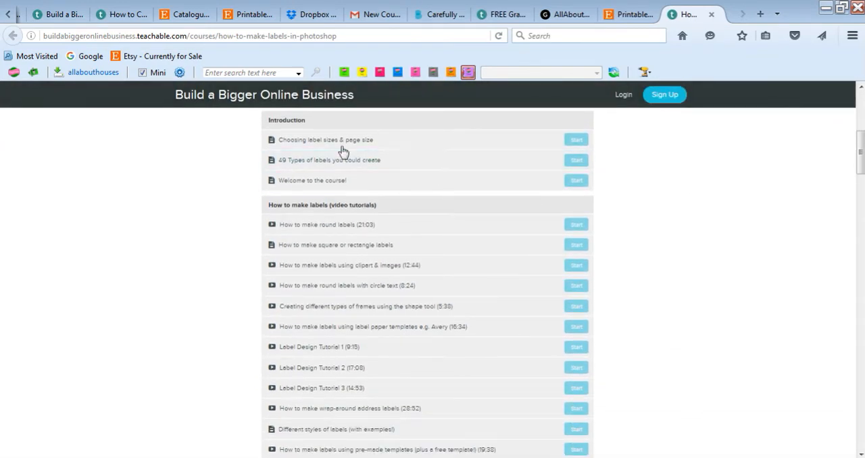
pyautogui.moveTo(425, 139)
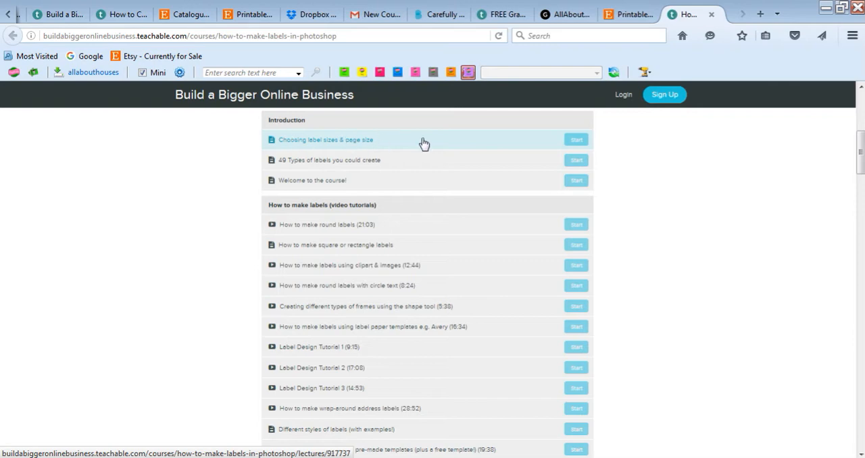
pyautogui.moveTo(665, 167)
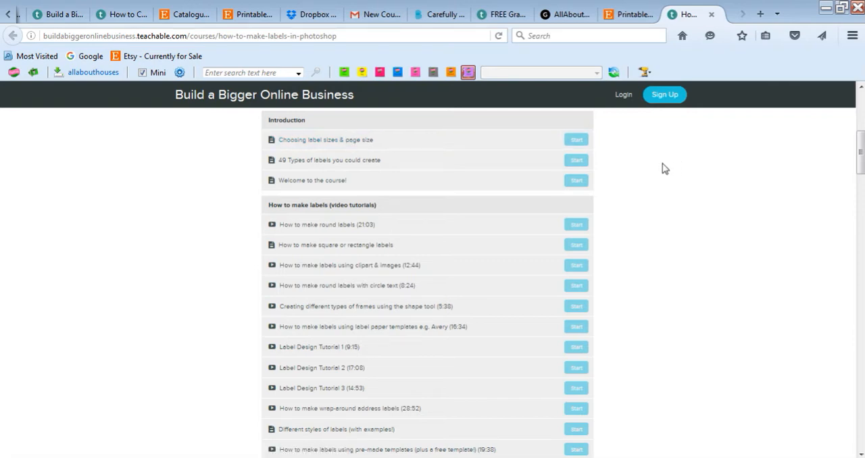
pyautogui.moveTo(209, 170)
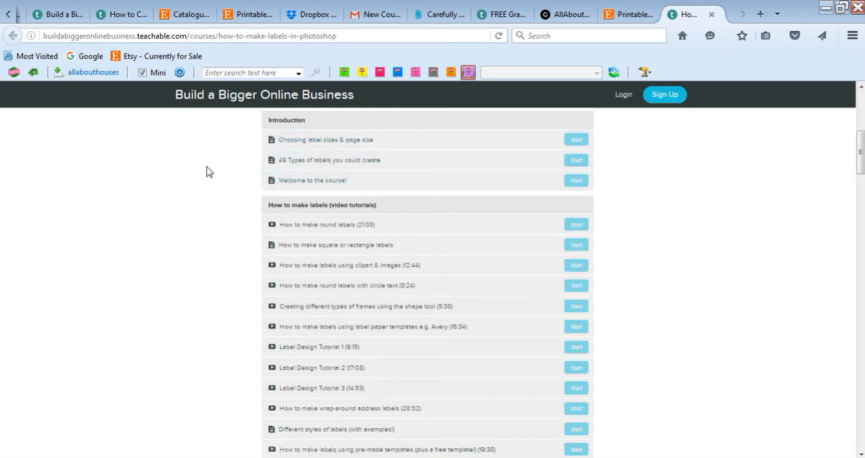
pyautogui.moveTo(202, 173)
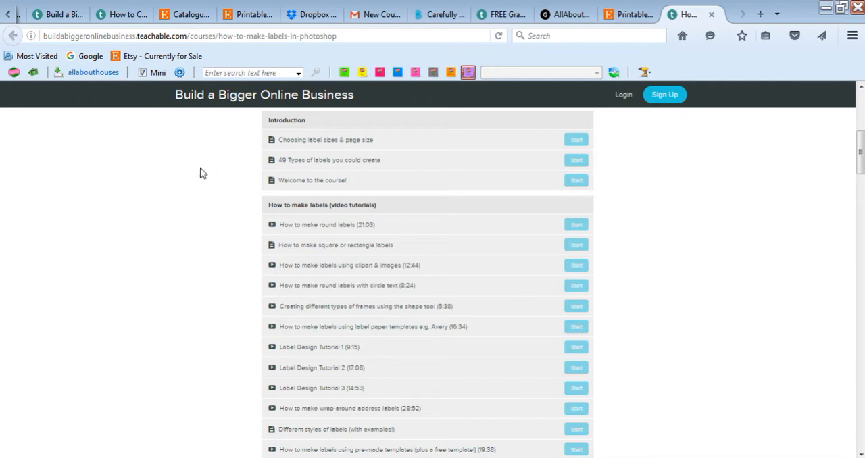
pyautogui.moveTo(346, 160)
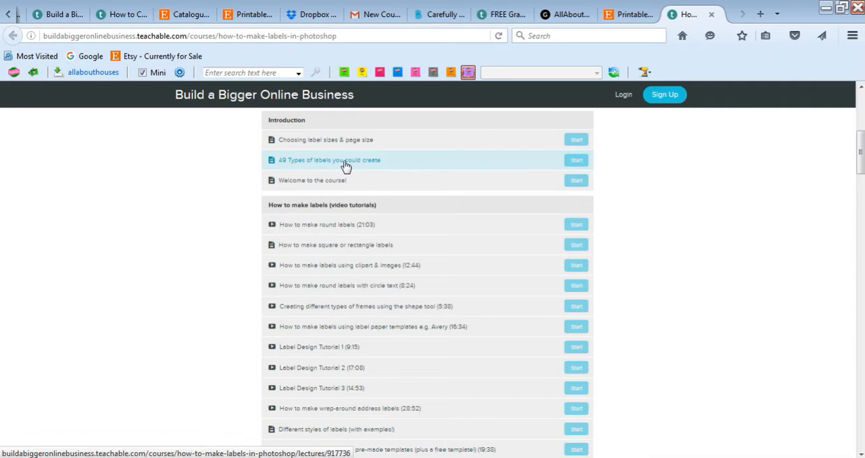
pyautogui.moveTo(313, 168)
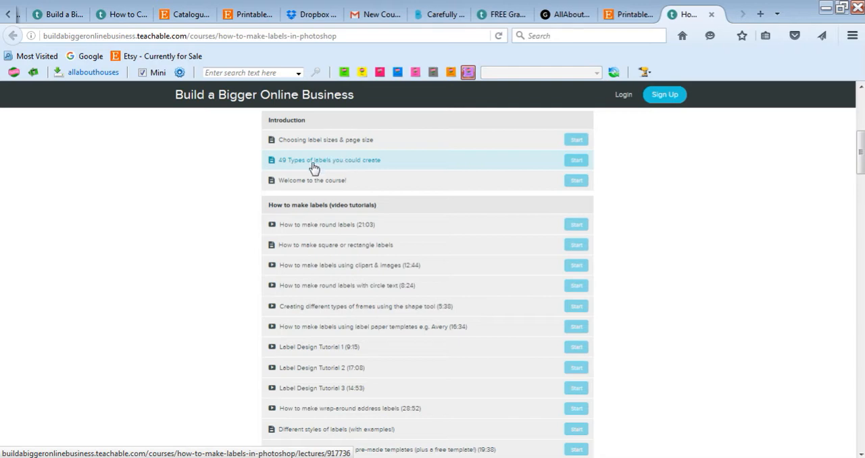
# Step: Continue down through the 'How to make labels' video tutorial lessons, Canva bonus and favorite resources
pyautogui.scroll(-3)
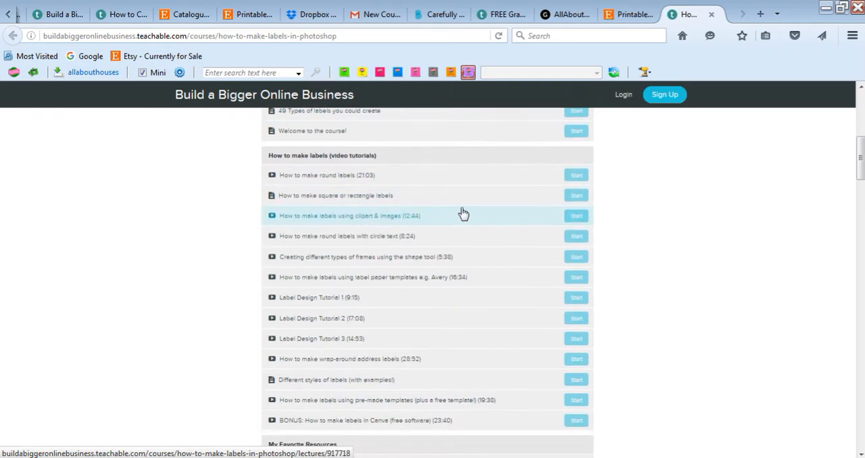
pyautogui.moveTo(727, 195)
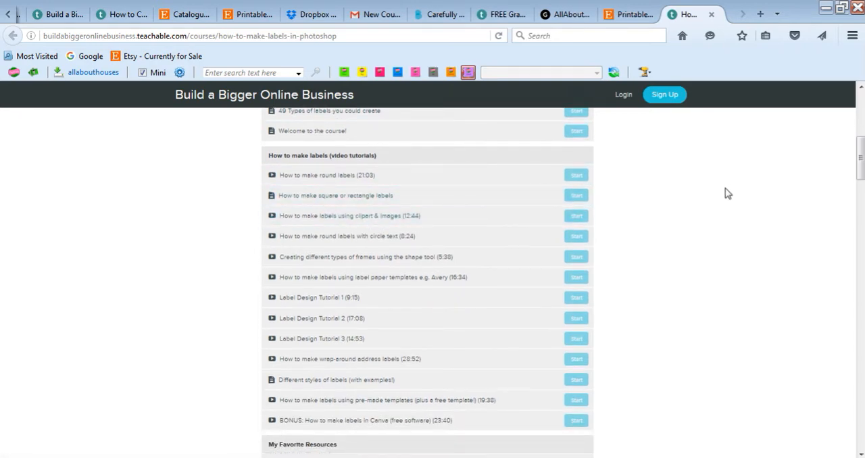
pyautogui.moveTo(336, 176)
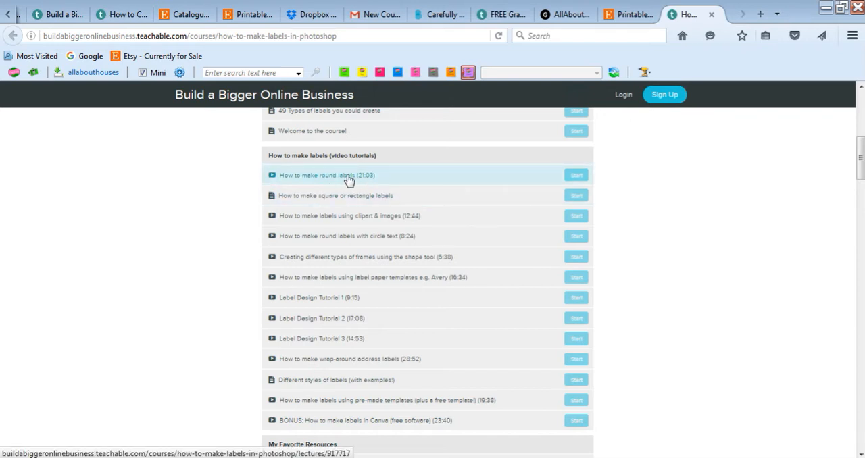
pyautogui.moveTo(710, 235)
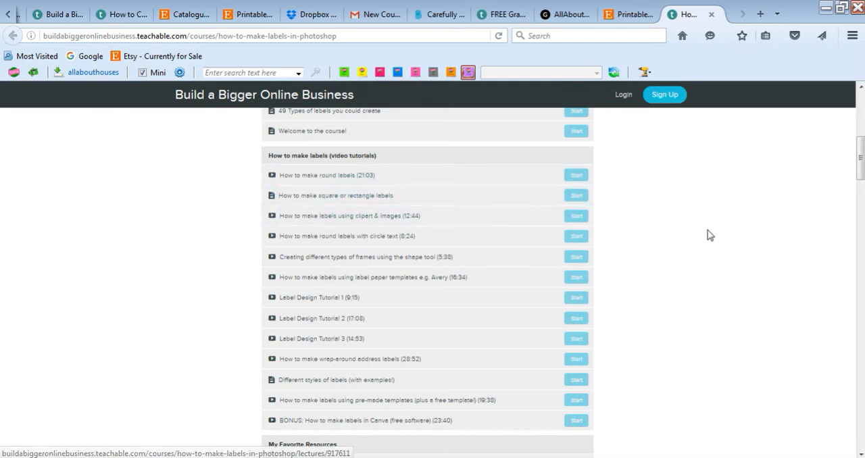
pyautogui.moveTo(697, 219)
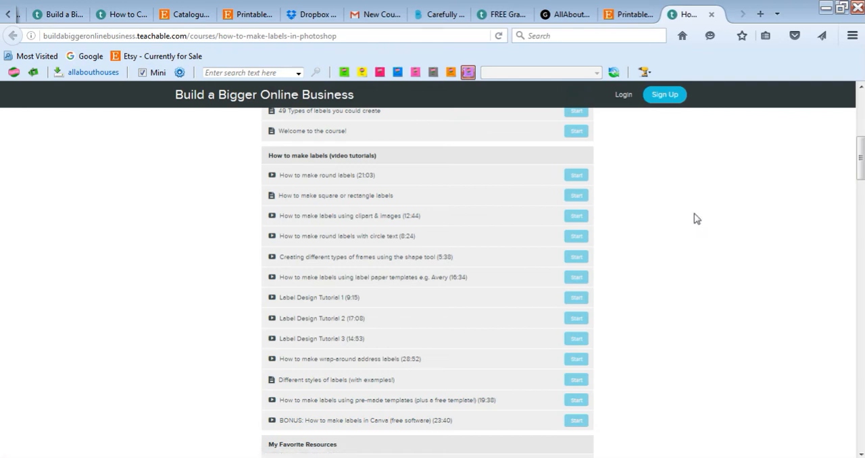
pyautogui.moveTo(367, 235)
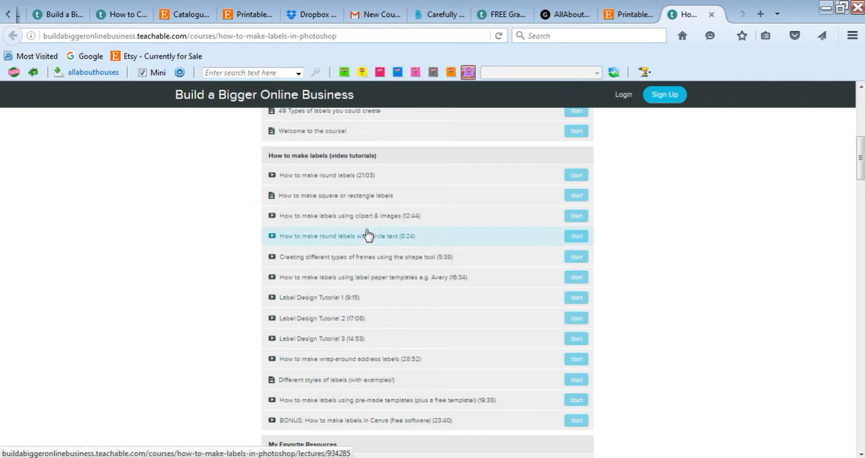
pyautogui.scroll(-3)
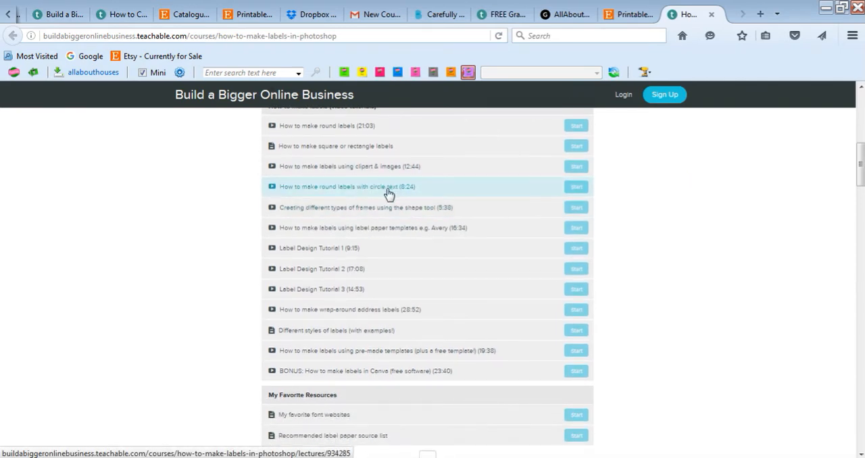
pyautogui.moveTo(776, 268)
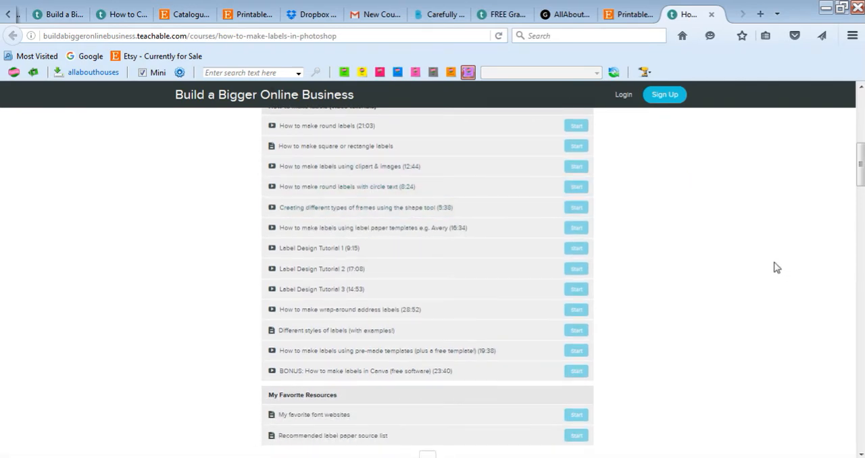
pyautogui.moveTo(767, 270)
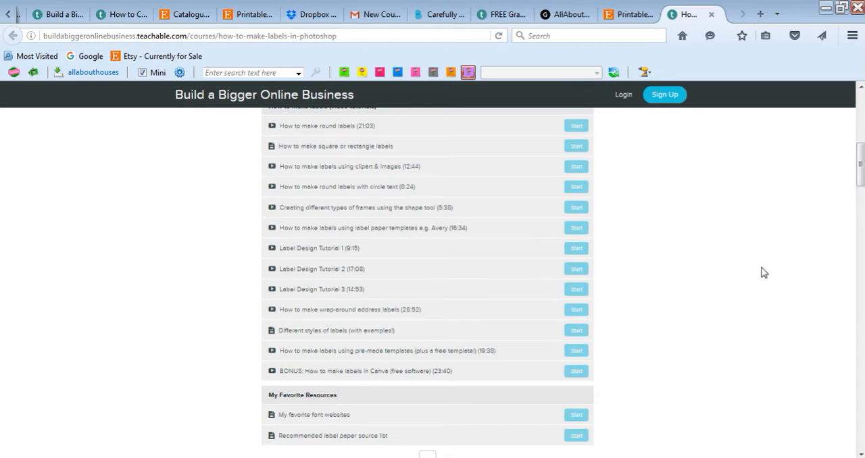
pyautogui.moveTo(760, 275)
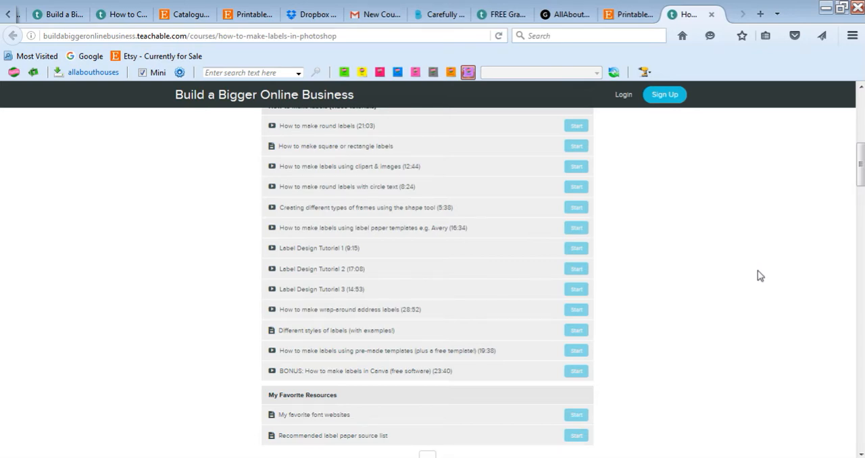
pyautogui.moveTo(735, 284)
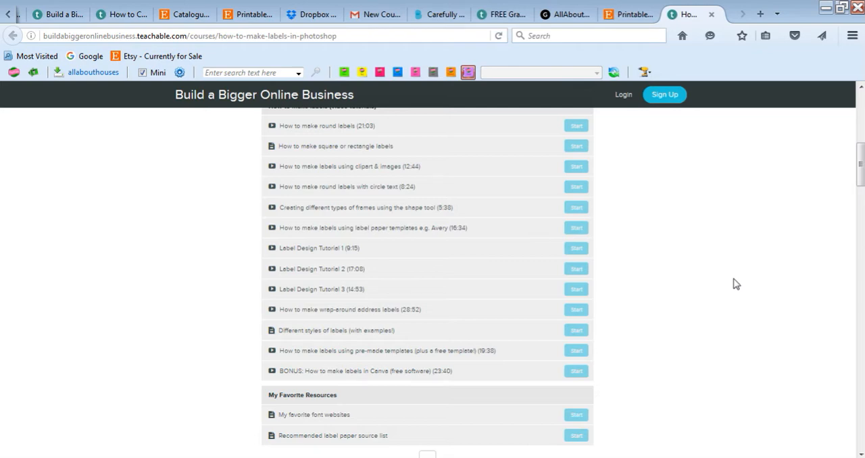
pyautogui.moveTo(727, 275)
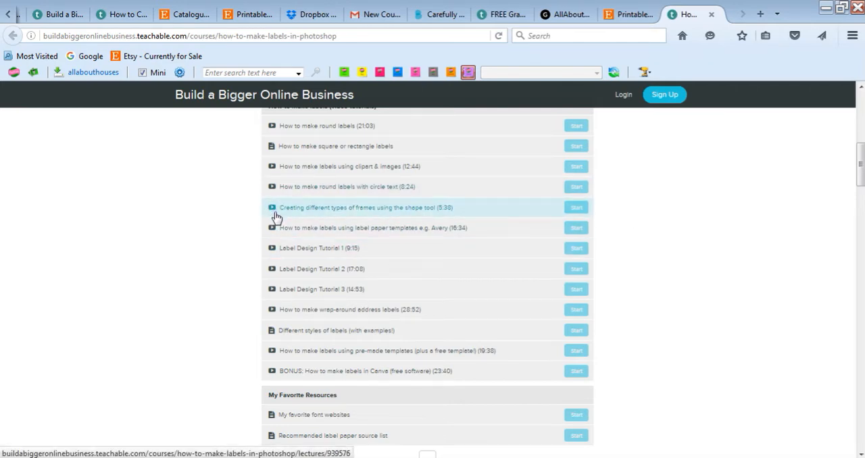
pyautogui.scroll(-3)
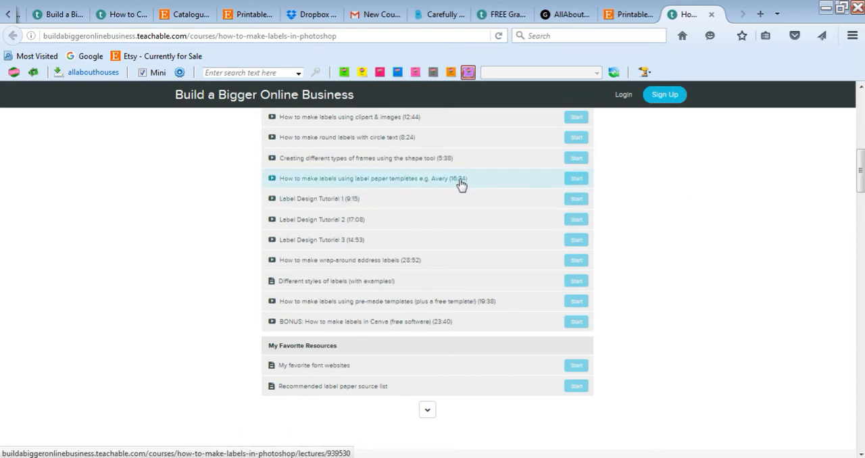
pyautogui.moveTo(454, 185)
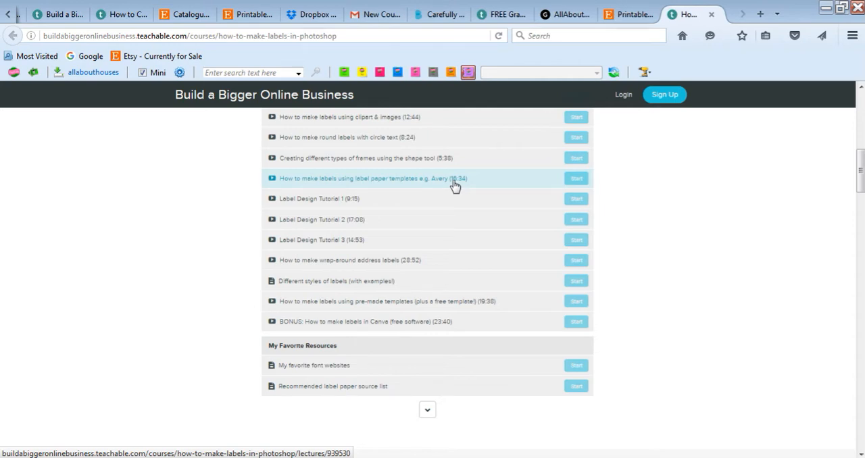
pyautogui.moveTo(429, 190)
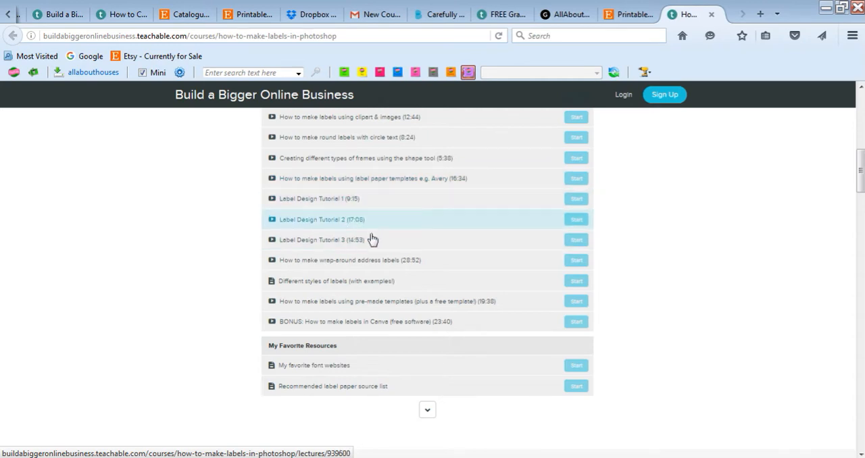
# Step: Scroll past the remaining tutorials to the My Favorite Resources and Preparing your files for sale sections
pyautogui.scroll(-3)
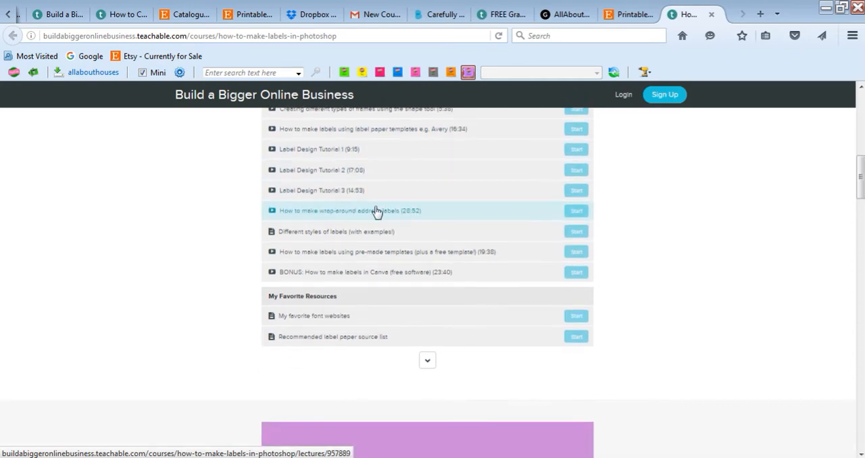
pyautogui.moveTo(399, 215)
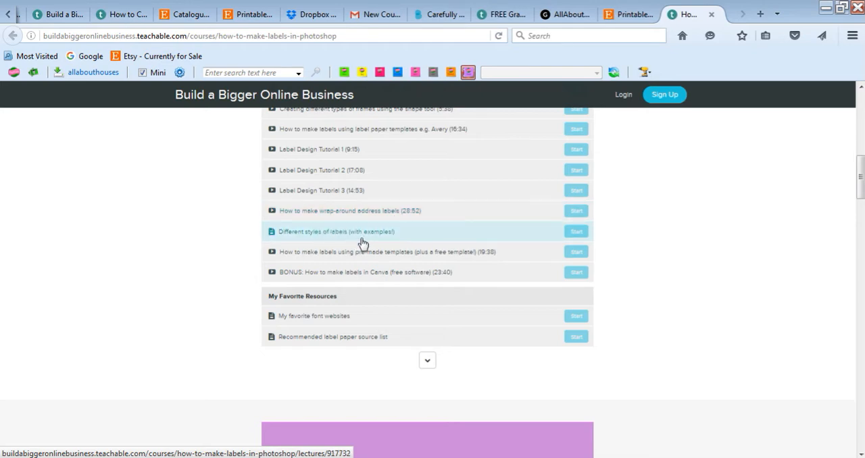
pyautogui.moveTo(643, 230)
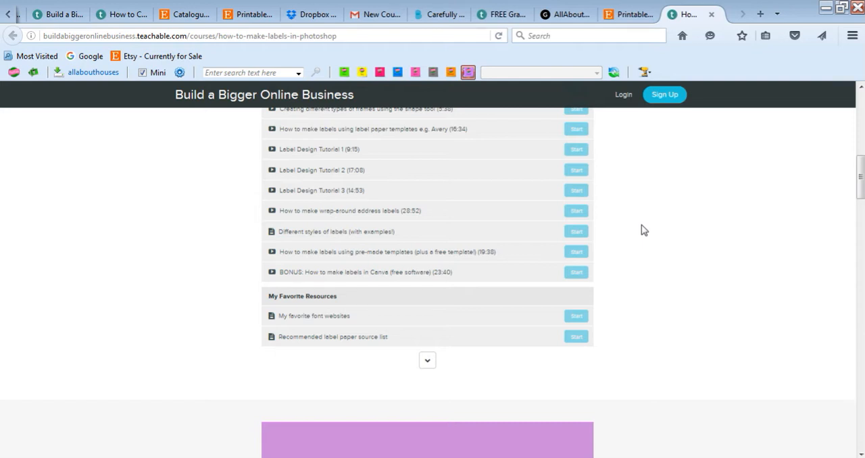
pyautogui.moveTo(381, 233)
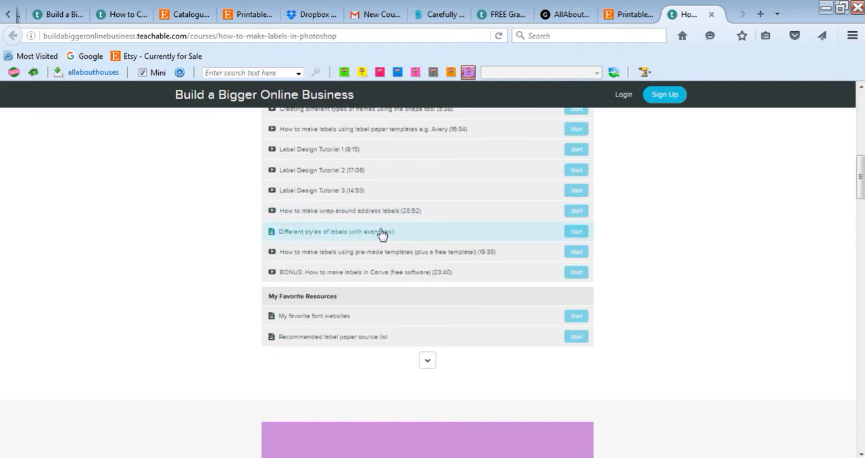
pyautogui.moveTo(471, 256)
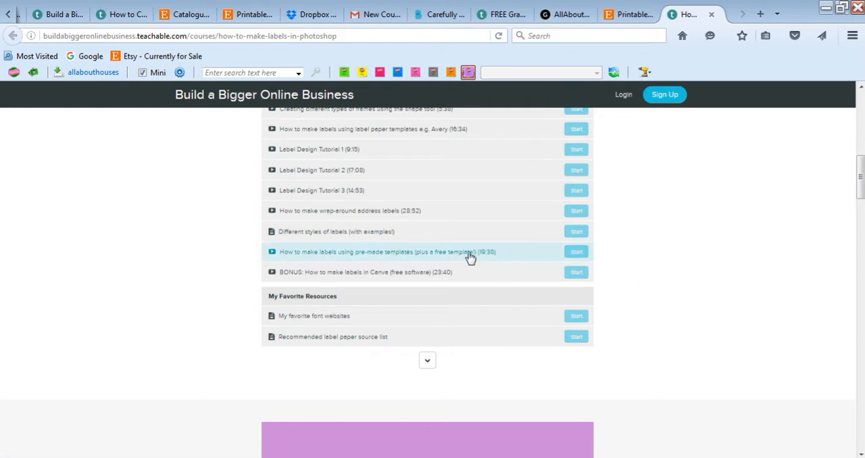
pyautogui.moveTo(397, 265)
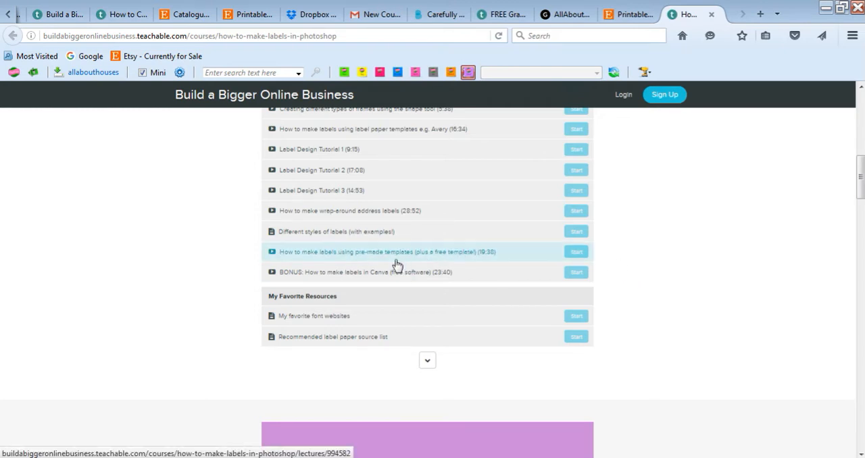
pyautogui.moveTo(722, 262)
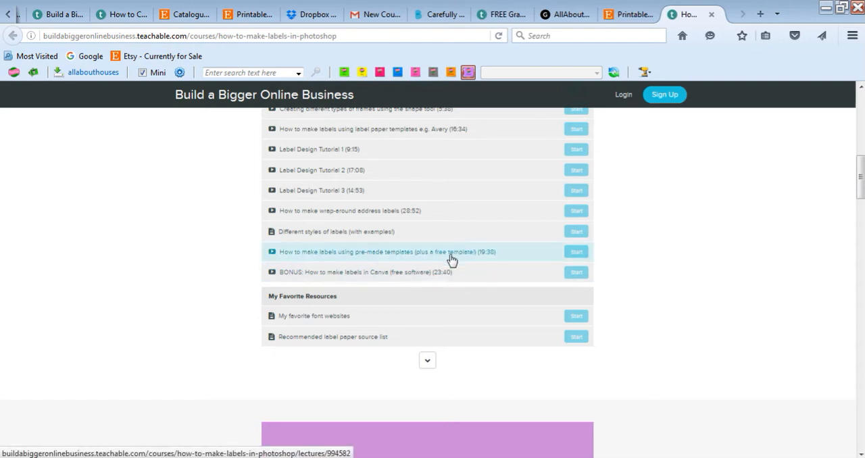
pyautogui.moveTo(490, 258)
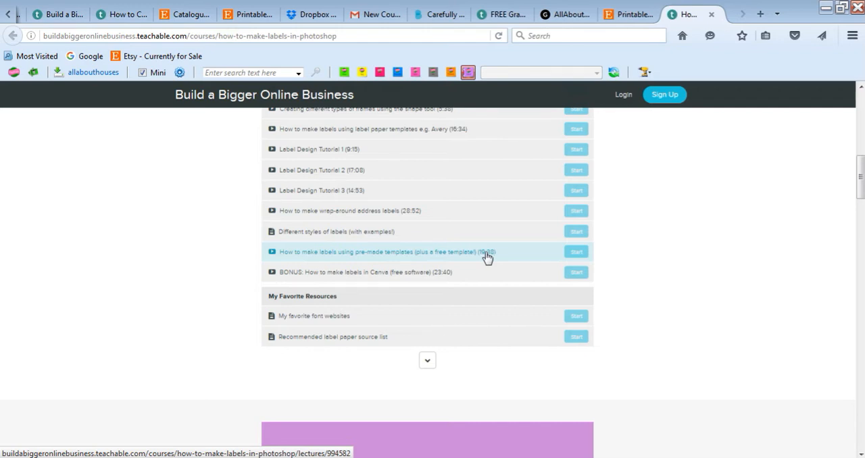
pyautogui.moveTo(438, 272)
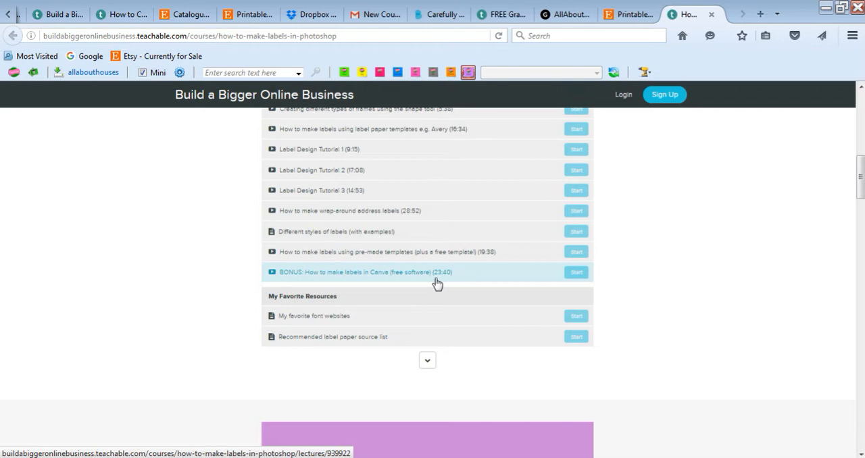
pyautogui.click(427, 359)
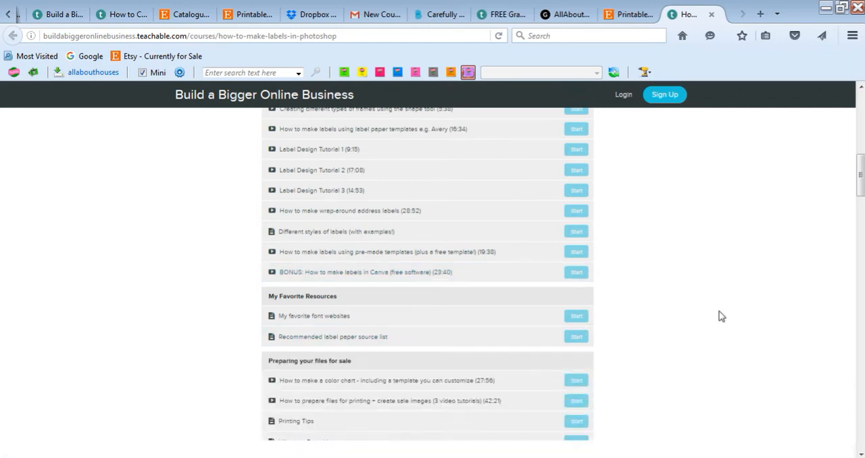
# Step: Scroll through the Preparing your files for sale lessons down to the closing 'Where to From Here' lesson
pyautogui.scroll(-3)
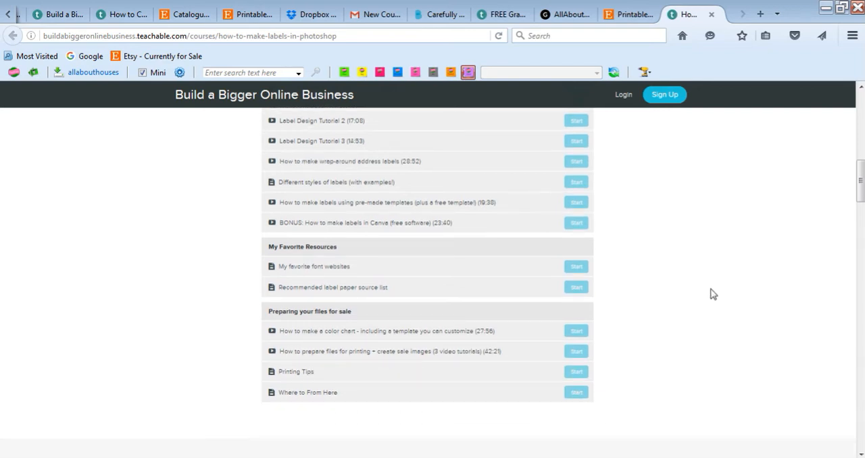
pyautogui.moveTo(711, 290)
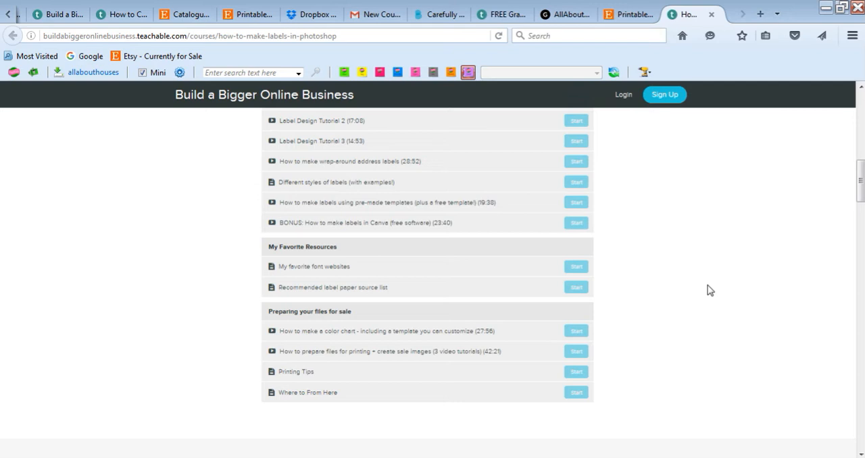
pyautogui.moveTo(664, 321)
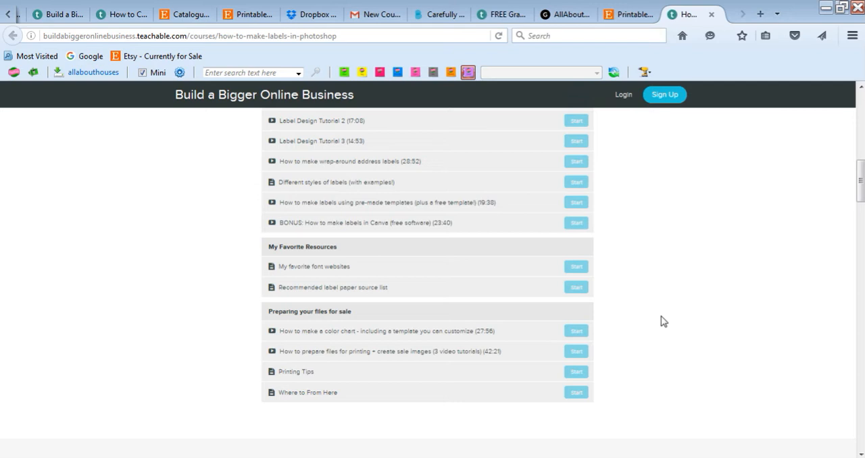
pyautogui.moveTo(784, 289)
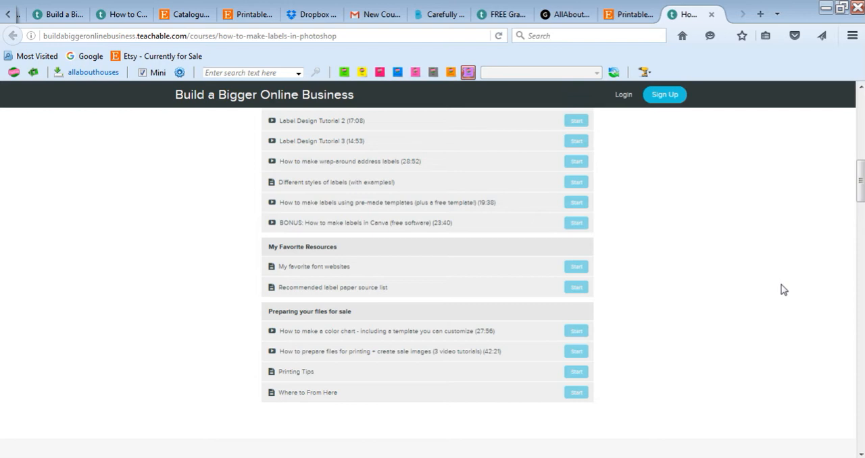
pyautogui.scroll(-3)
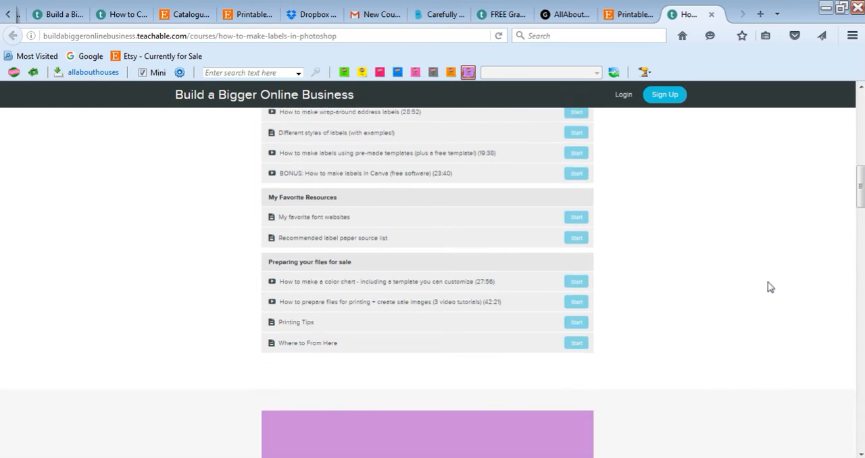
pyautogui.moveTo(768, 284)
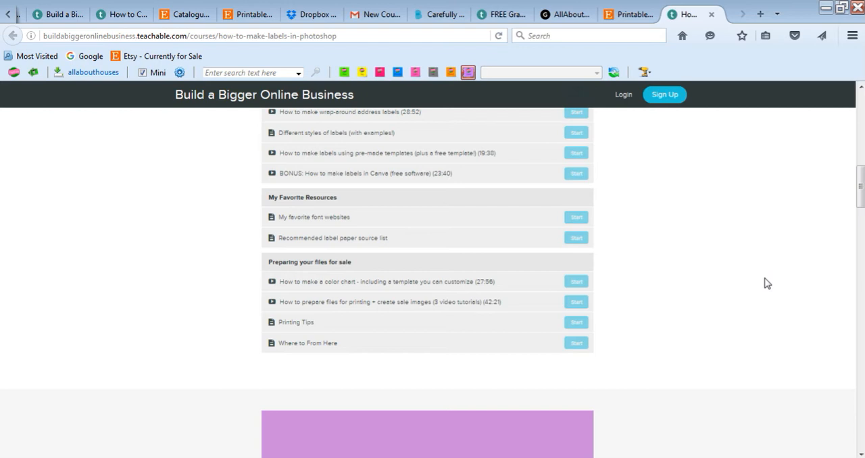
pyautogui.moveTo(399, 303)
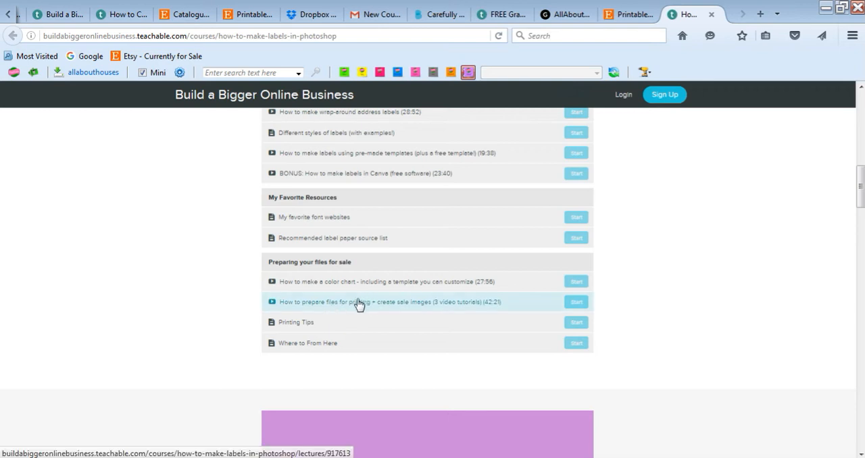
pyautogui.moveTo(470, 311)
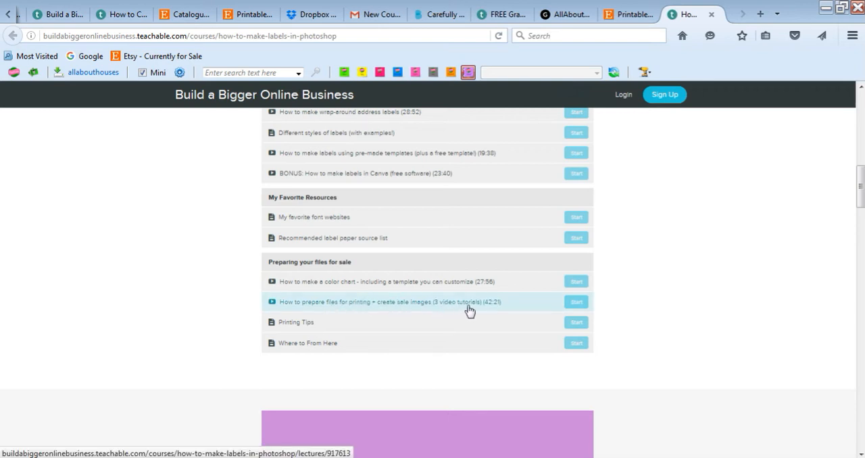
pyautogui.moveTo(635, 310)
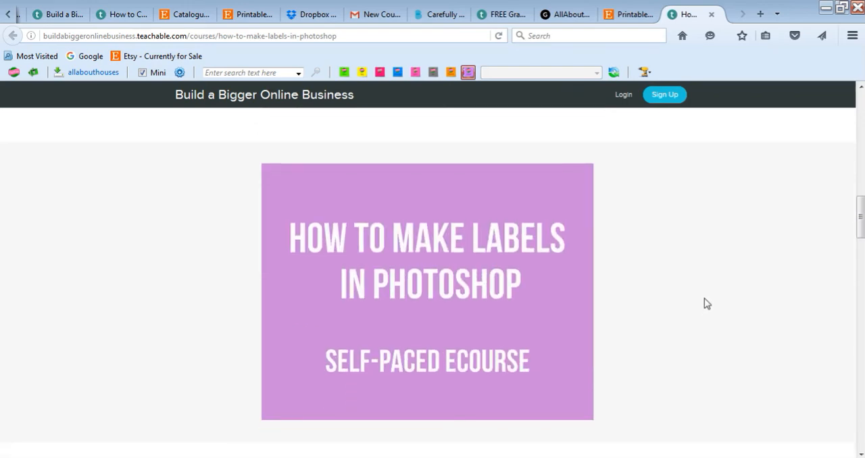
# Step: Scroll down to the course description listing label uses and the 13 video tutorials
pyautogui.scroll(-3)
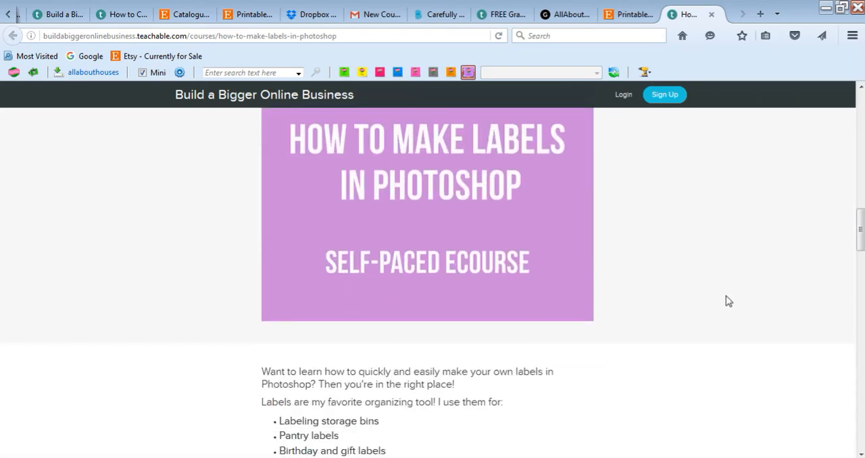
pyautogui.scroll(-3)
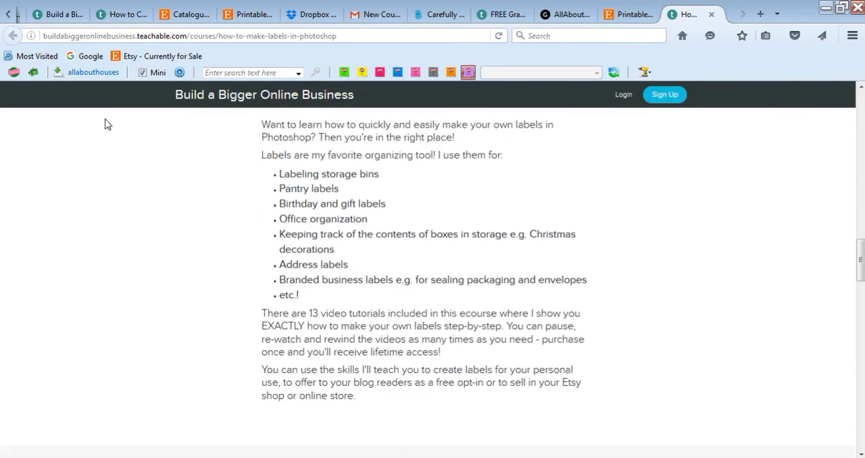
pyautogui.click(203, 36)
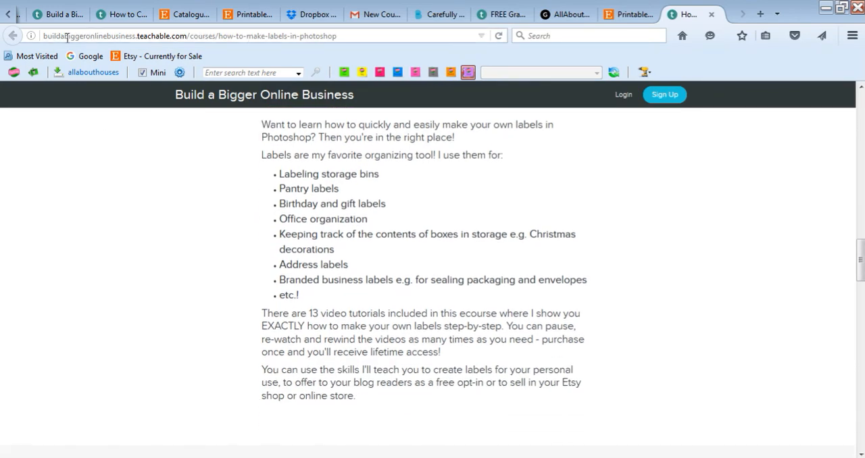
pyautogui.moveTo(256, 48)
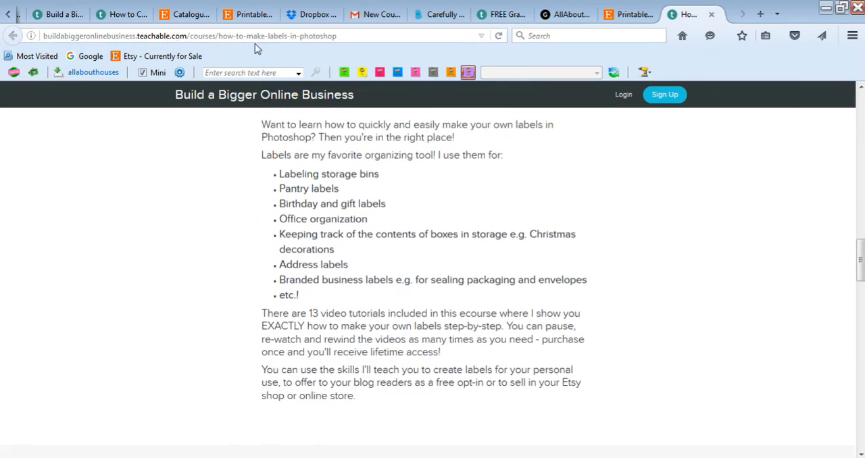
# Step: Briefly visit the AllAboutTheHouse blog tab and scroll around its homepage
pyautogui.click(565, 14)
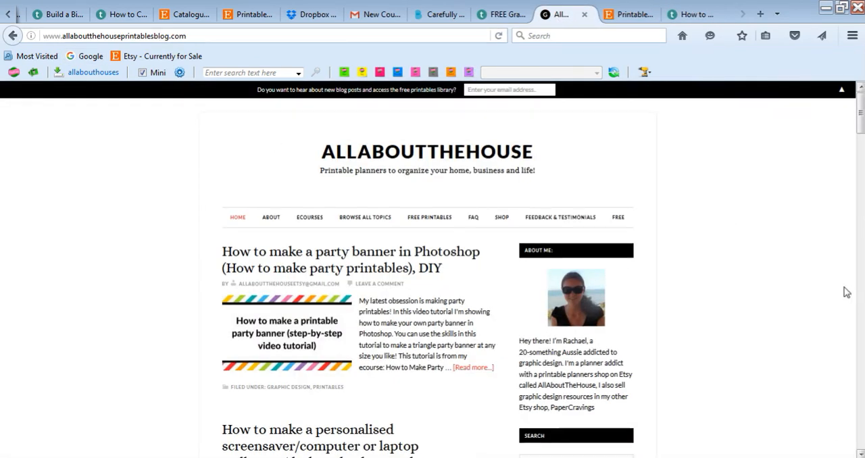
pyautogui.scroll(-3)
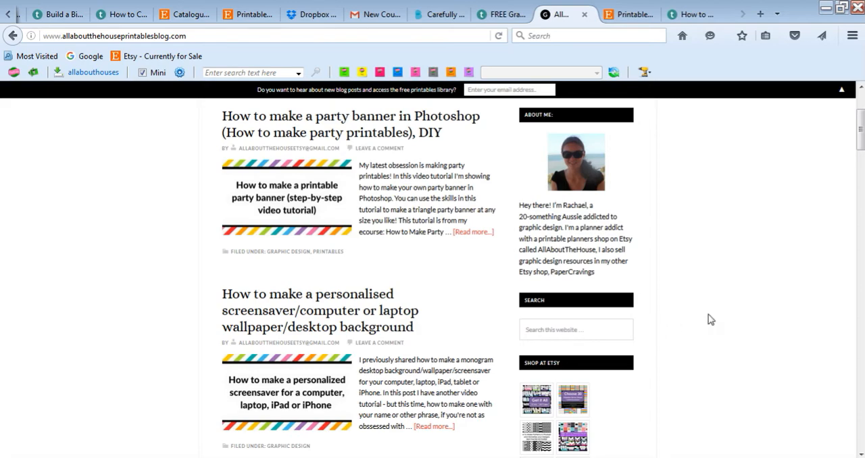
pyautogui.scroll(3)
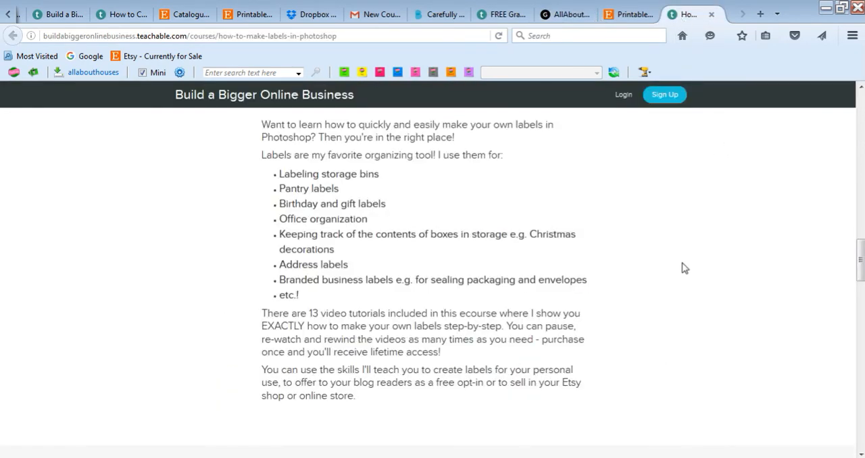
pyautogui.moveTo(278, 173); pyautogui.dragTo(367, 219)
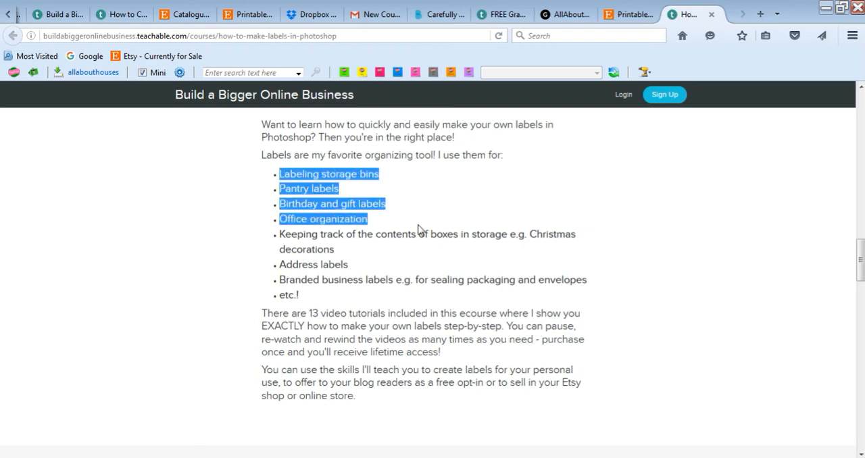
pyautogui.click(611, 230)
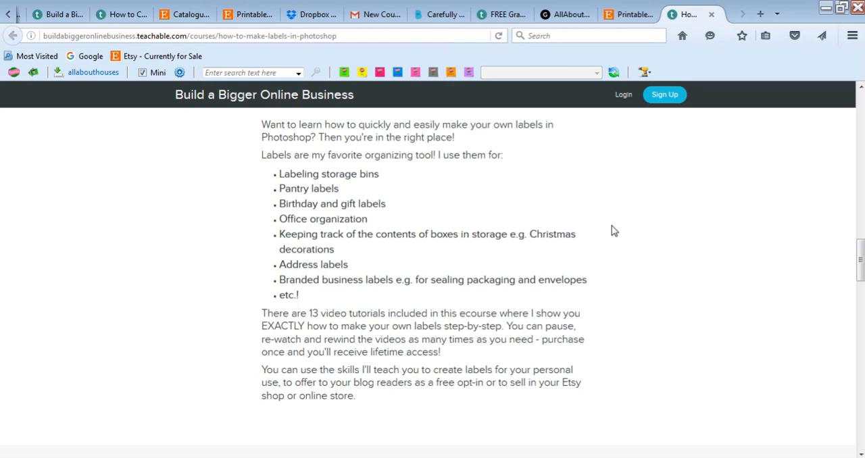
pyautogui.moveTo(574, 263)
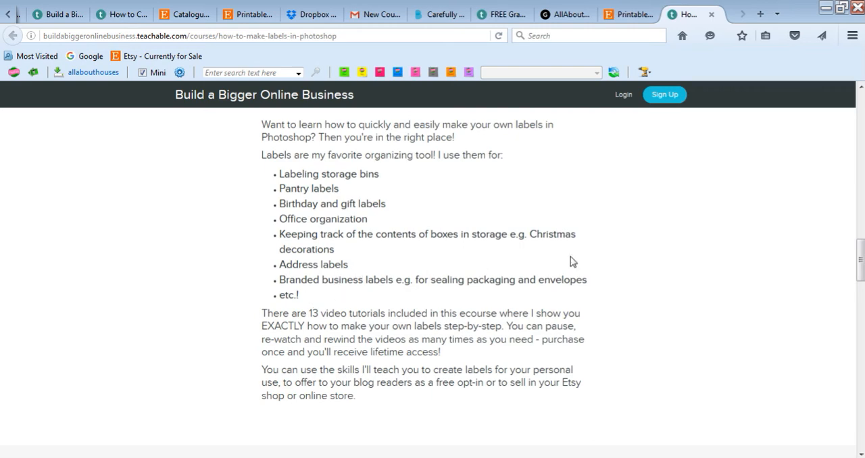
pyautogui.moveTo(400, 297)
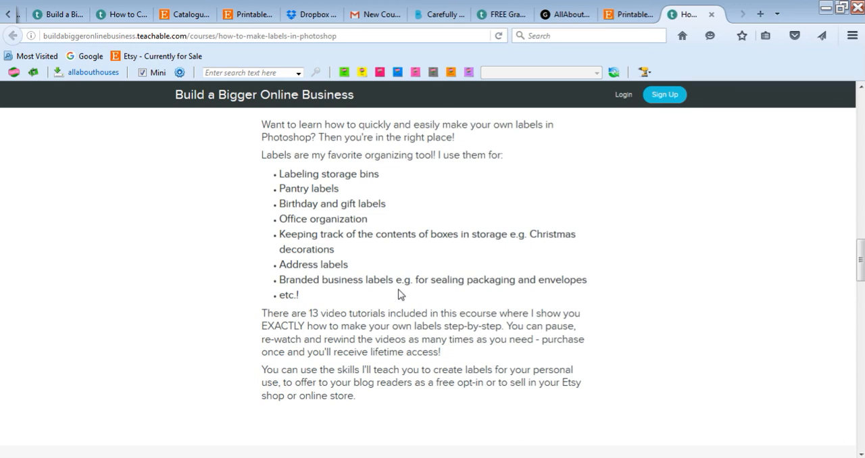
pyautogui.moveTo(651, 304)
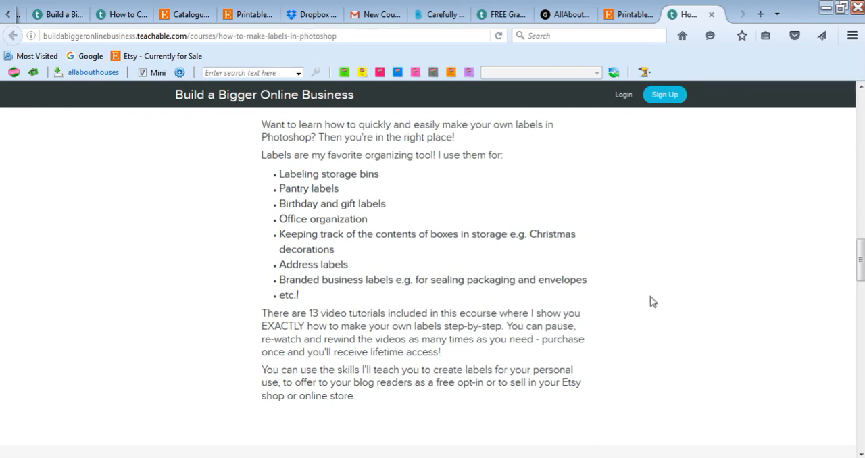
pyautogui.moveTo(646, 303)
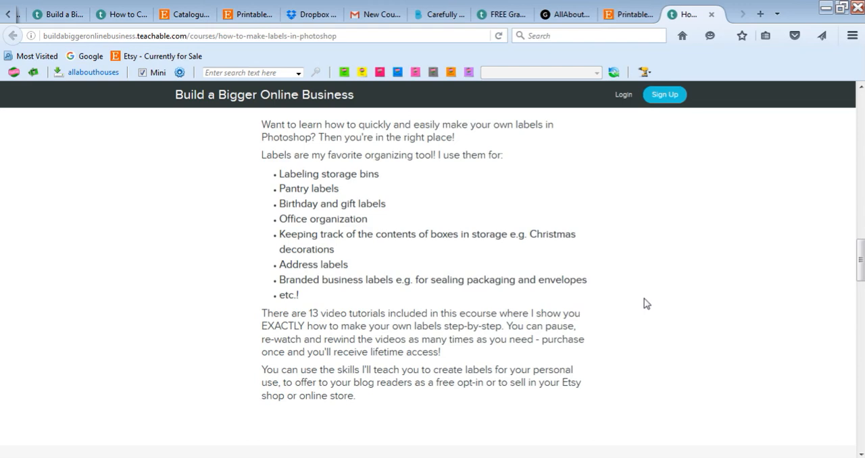
pyautogui.scroll(-3)
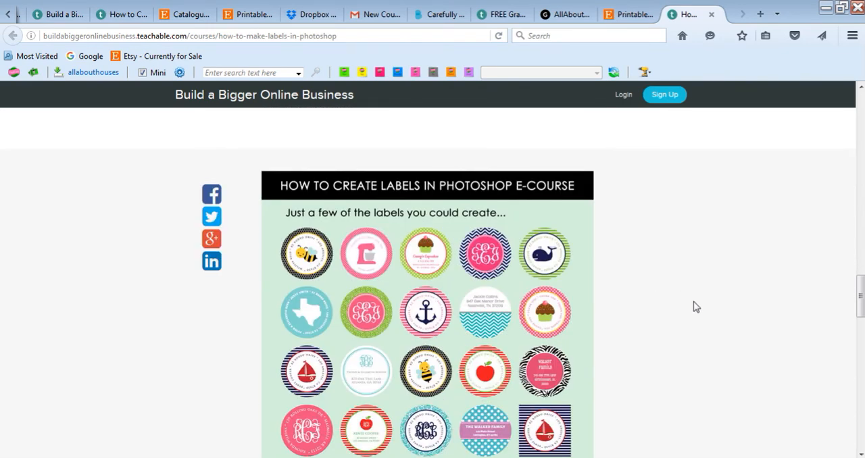
pyautogui.scroll(-3)
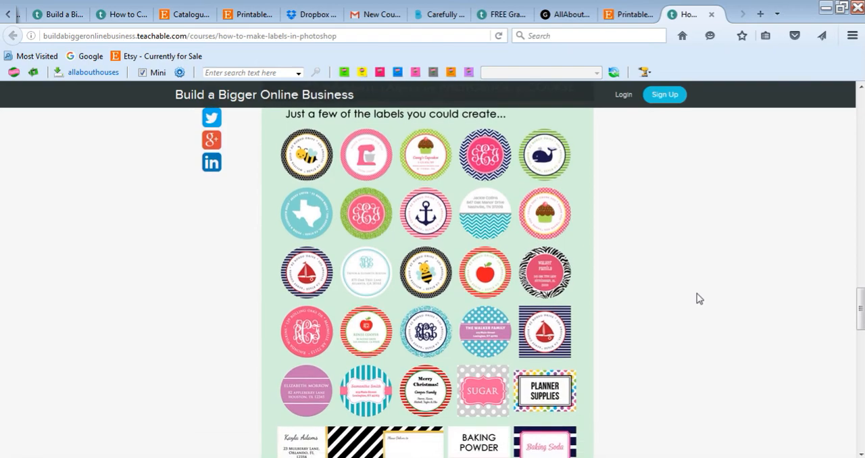
pyautogui.moveTo(590, 300)
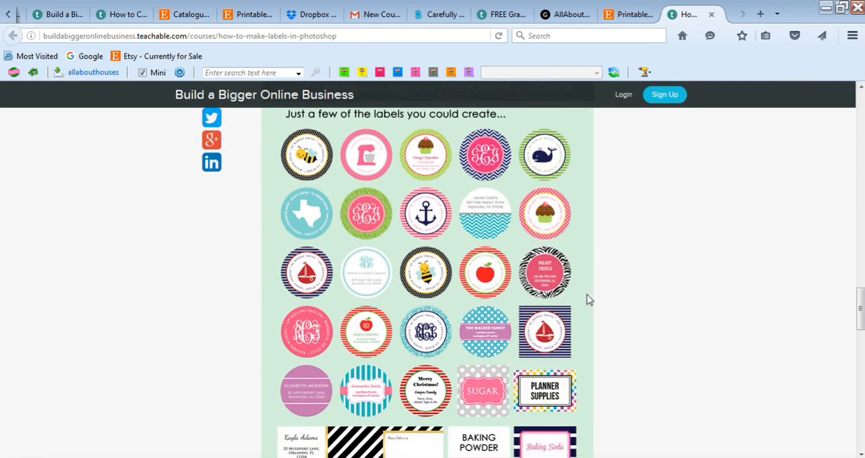
pyautogui.moveTo(605, 400)
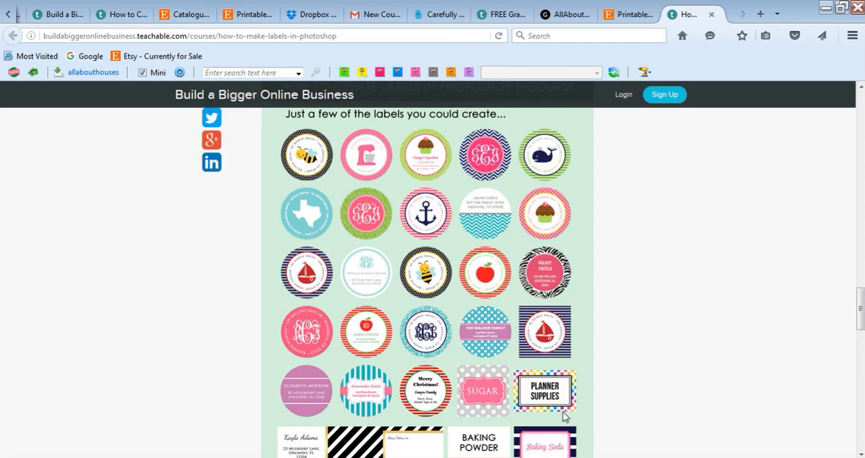
pyautogui.moveTo(594, 284)
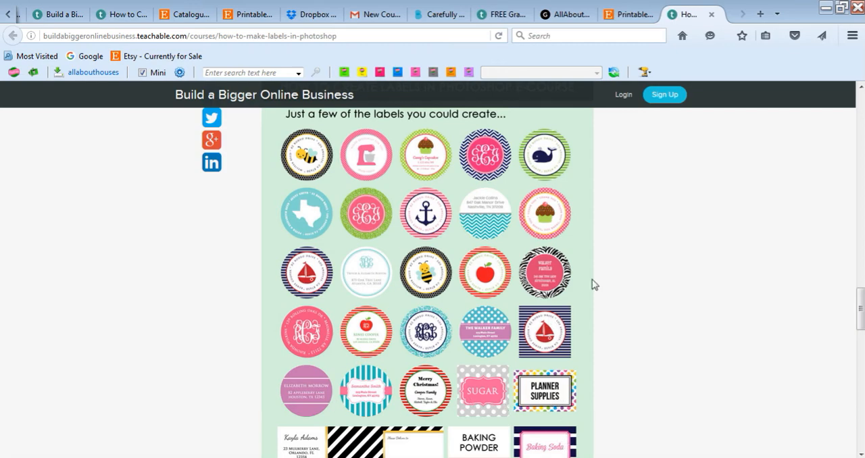
pyautogui.moveTo(565, 186)
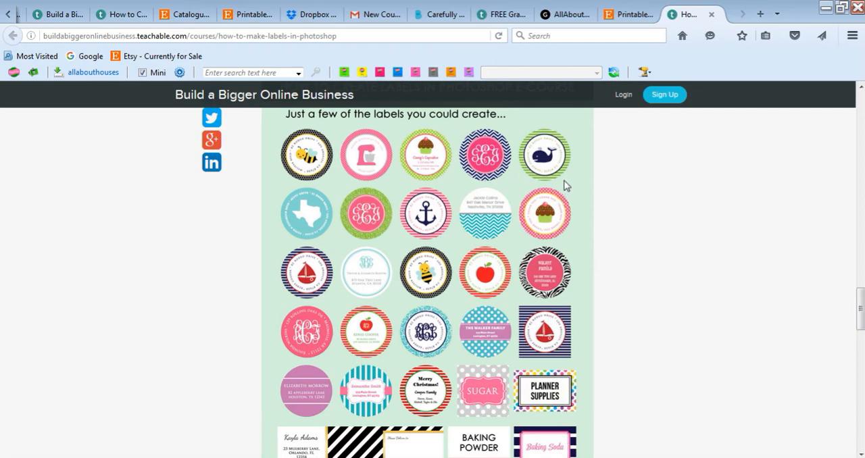
pyautogui.moveTo(657, 186)
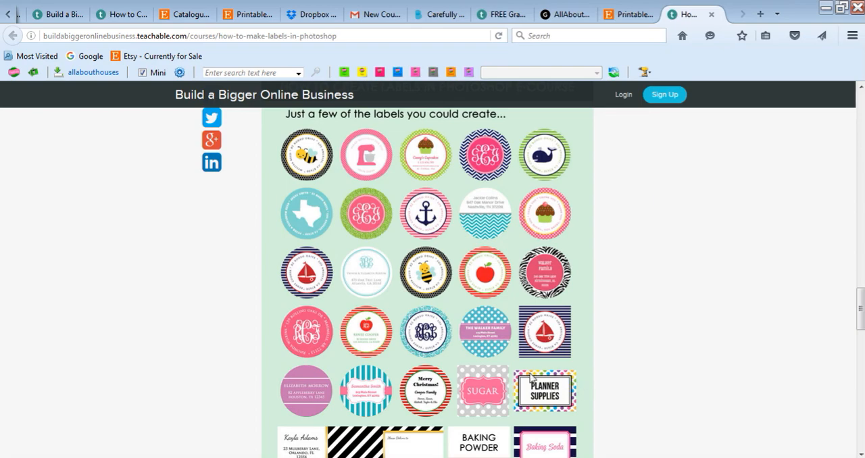
pyautogui.moveTo(657, 370)
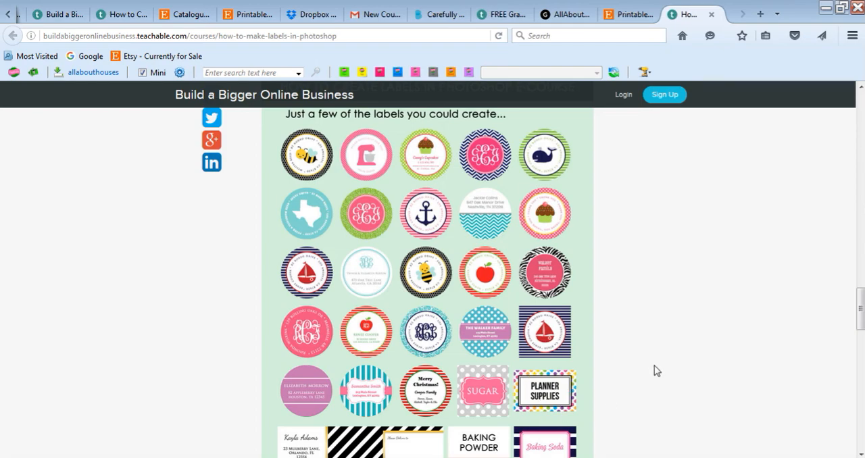
pyautogui.moveTo(700, 354)
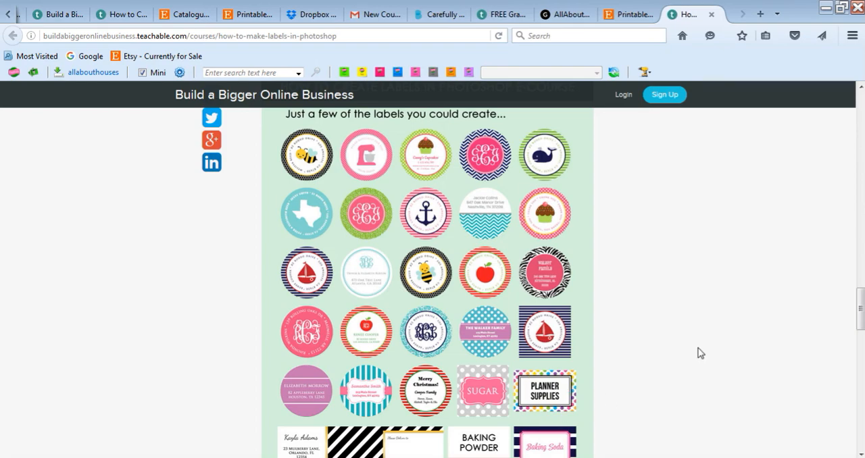
pyautogui.moveTo(618, 163)
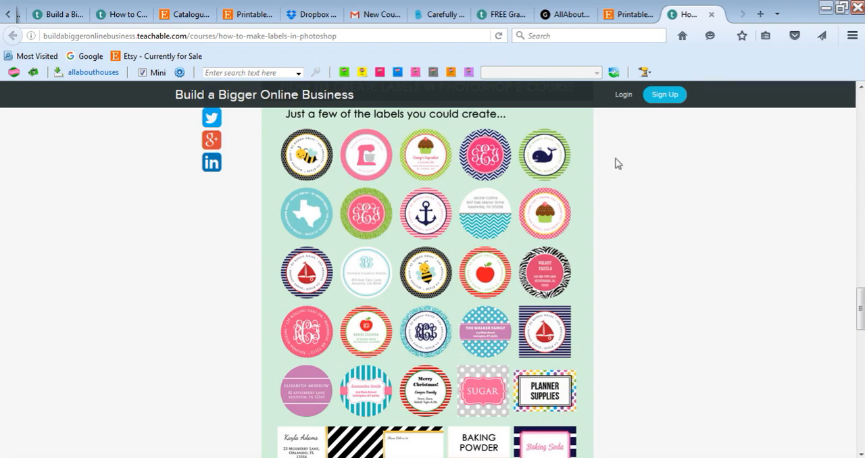
pyautogui.moveTo(681, 316)
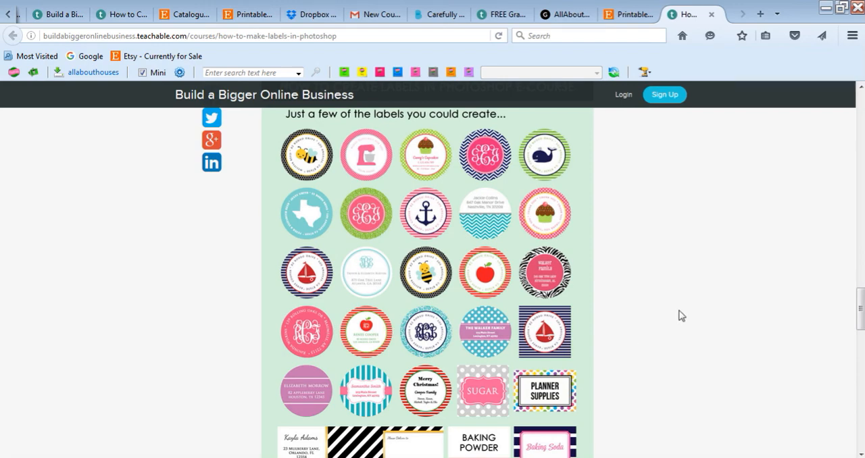
pyautogui.moveTo(676, 308)
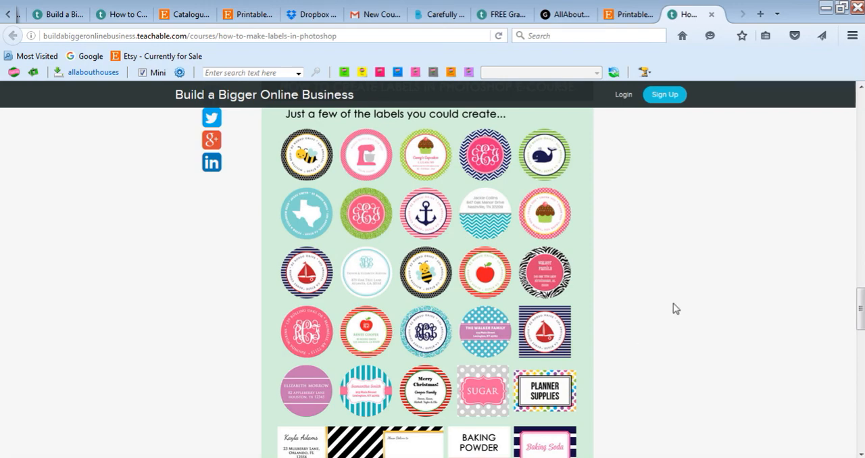
pyautogui.moveTo(368, 195)
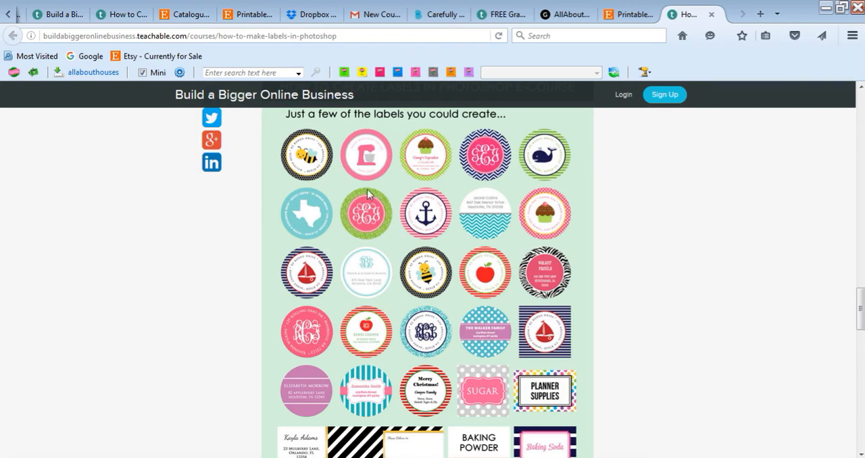
pyautogui.scroll(-3)
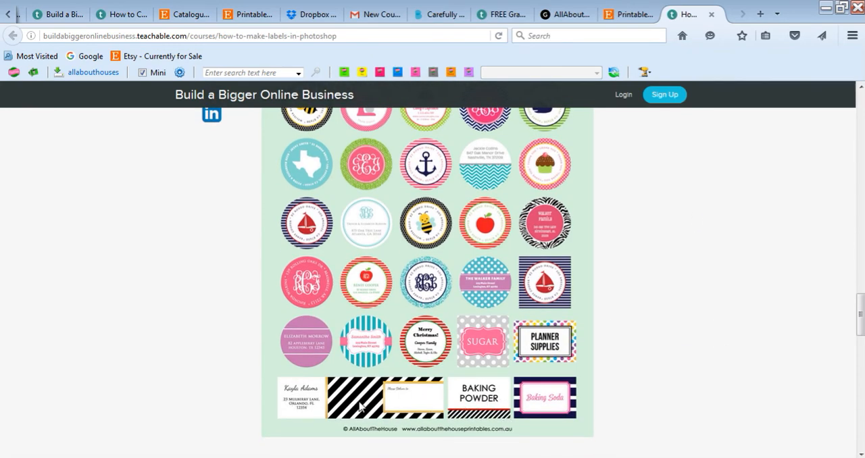
pyautogui.scroll(3)
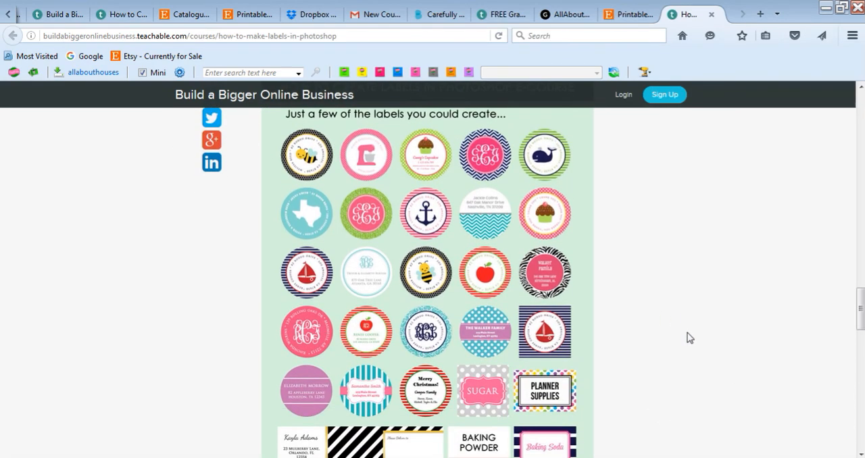
pyautogui.moveTo(360, 140)
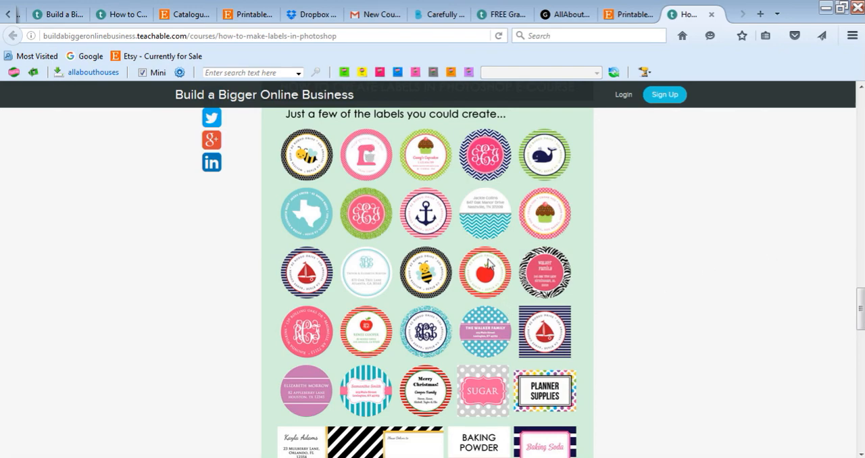
pyautogui.moveTo(368, 278)
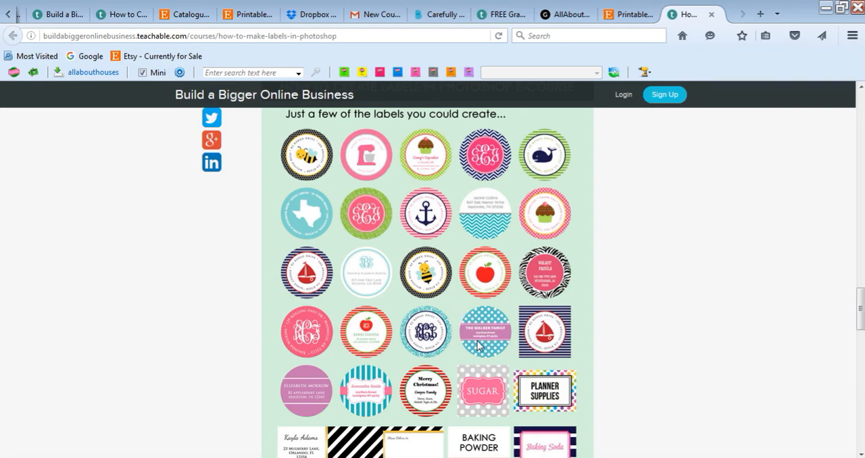
pyautogui.moveTo(554, 365)
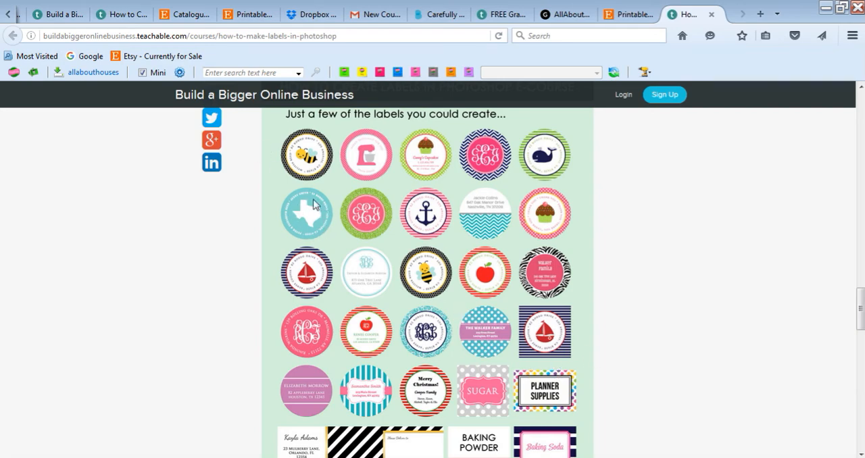
pyautogui.moveTo(573, 173)
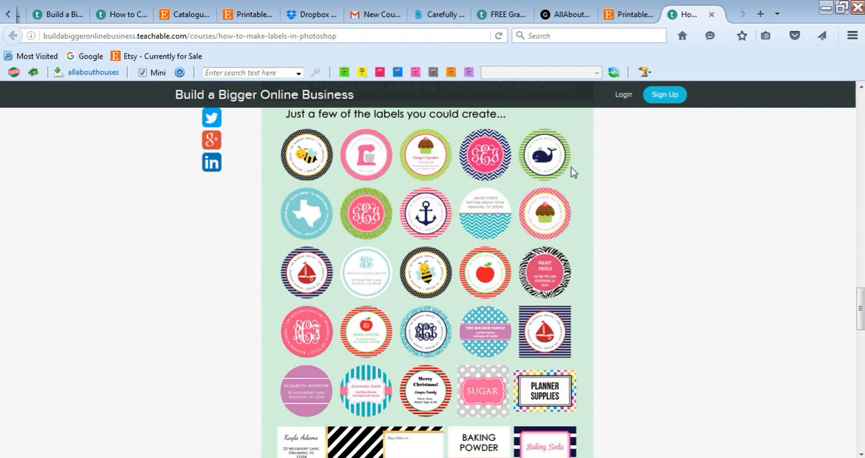
pyautogui.moveTo(556, 235)
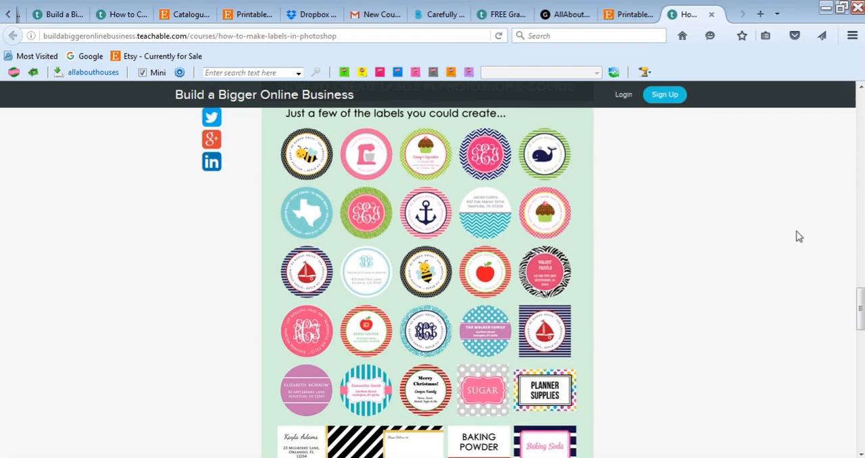
# Step: Scroll to the Frequently Asked Questions, clear the Photoshop CS6 highlight, and continue to the access and refund answers
pyautogui.scroll(-3)
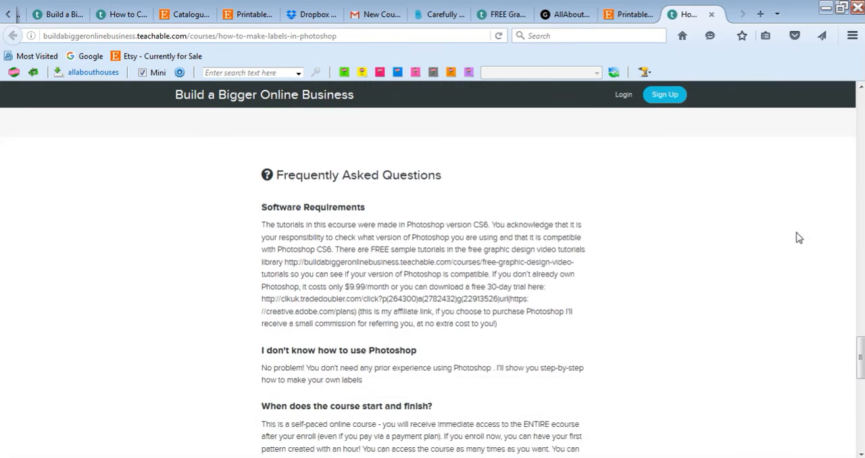
pyautogui.scroll(-3)
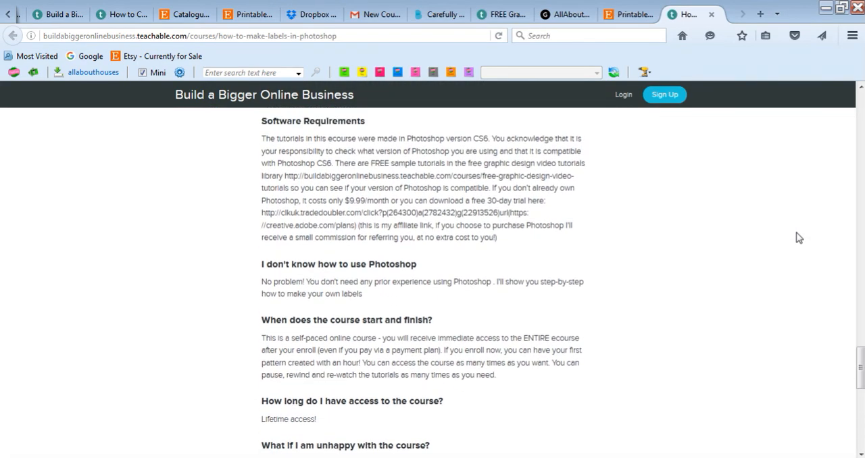
pyautogui.scroll(3)
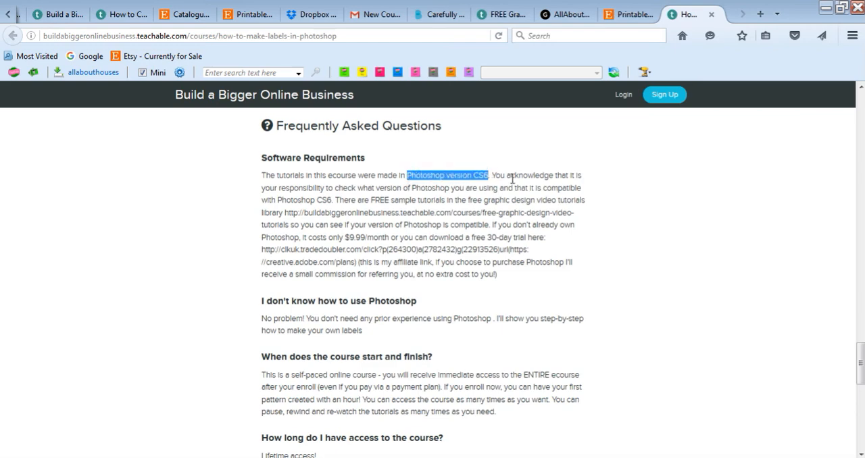
pyautogui.click(708, 212)
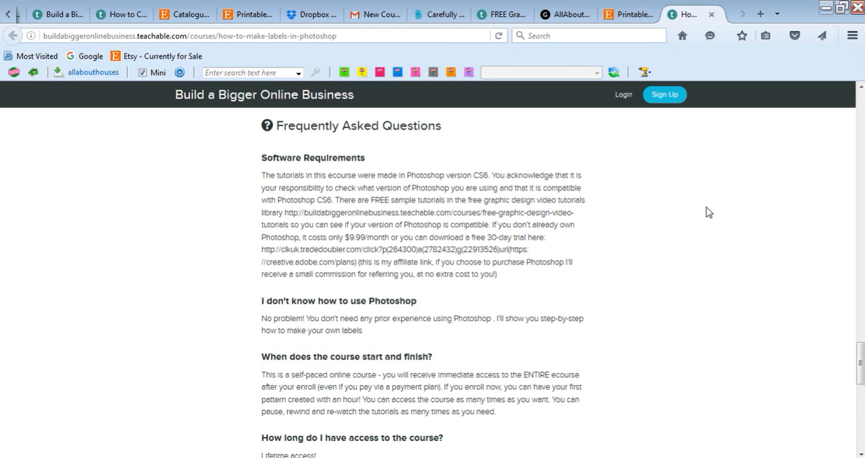
pyautogui.scroll(-3)
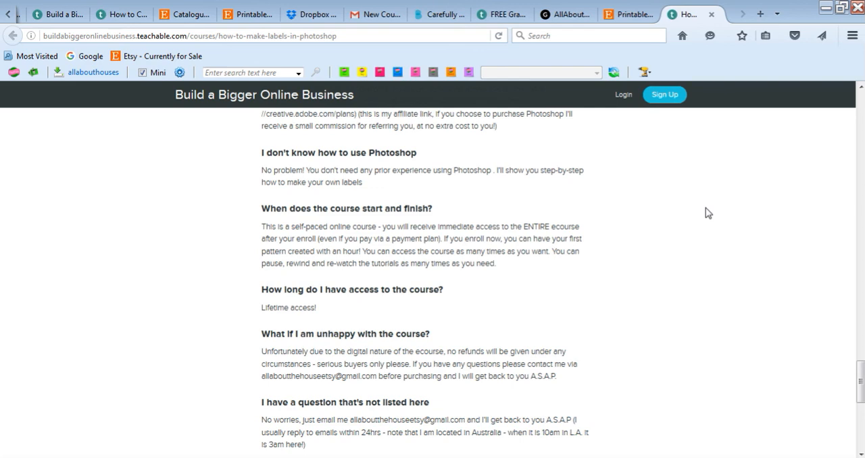
pyautogui.moveTo(686, 231)
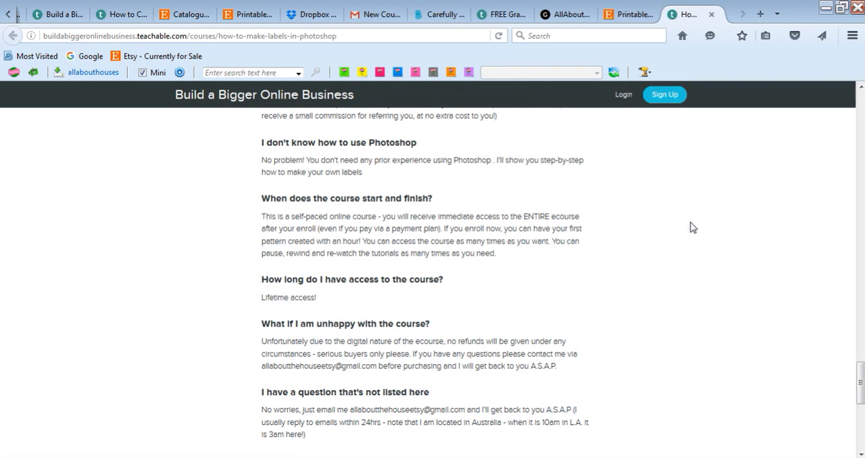
# Step: Highlight 'self-paced online course' in the FAQ answer, then scroll down to the Enrol now banner
pyautogui.scroll(-3)
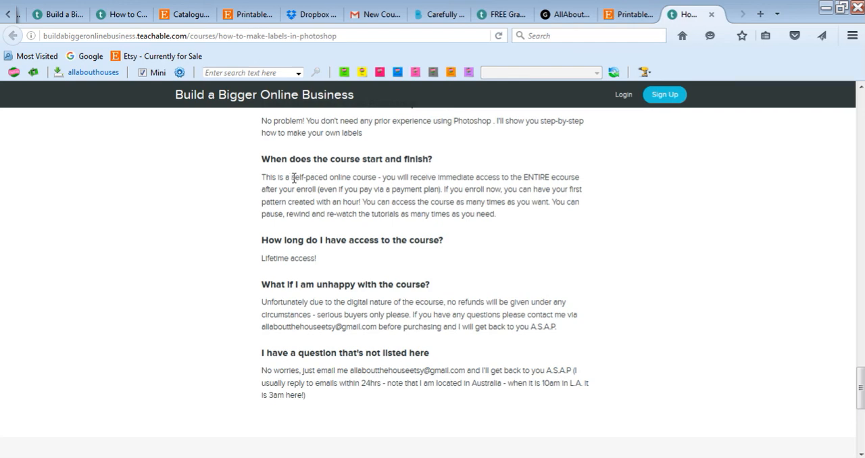
pyautogui.doubleClick(332, 177)
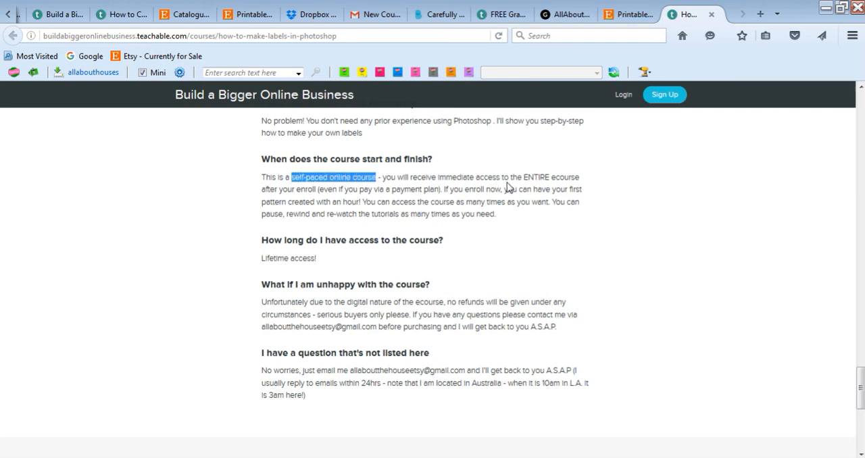
pyautogui.moveTo(603, 148)
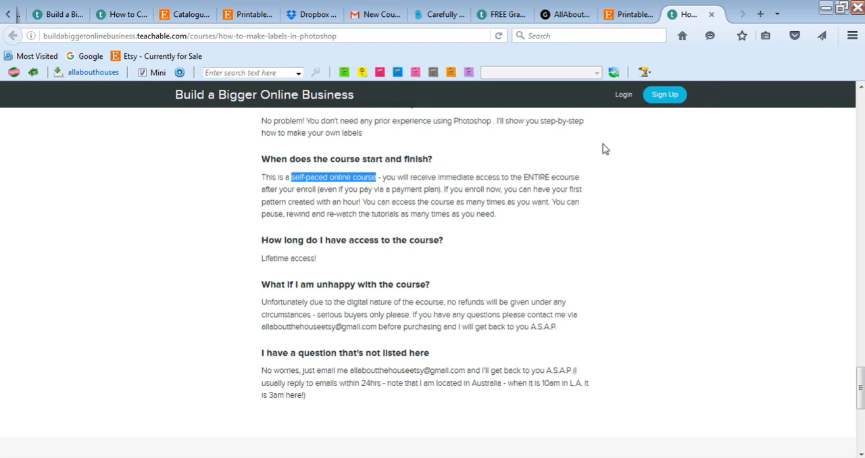
pyautogui.moveTo(736, 266)
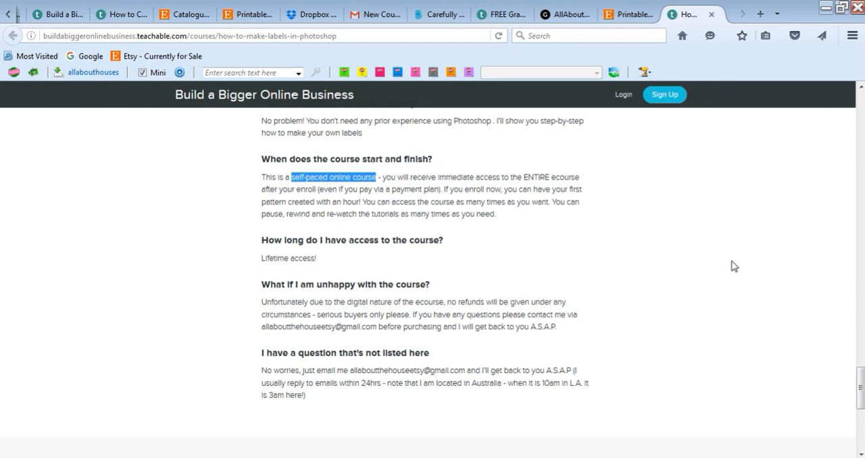
pyautogui.scroll(-3)
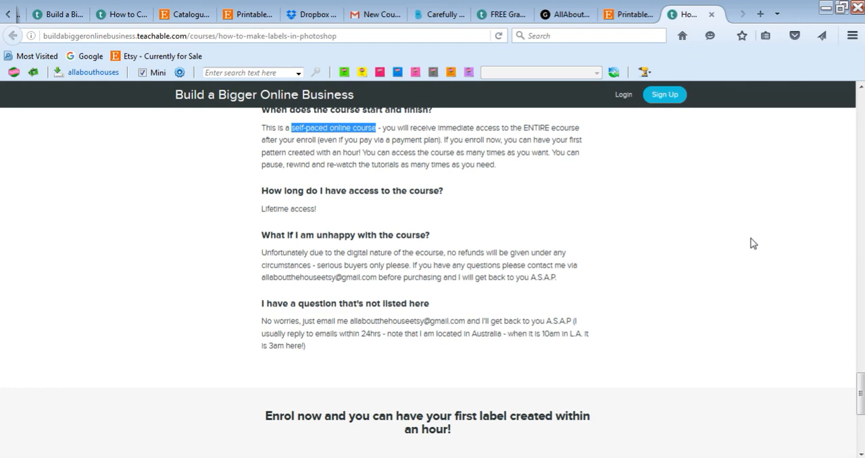
pyautogui.scroll(-3)
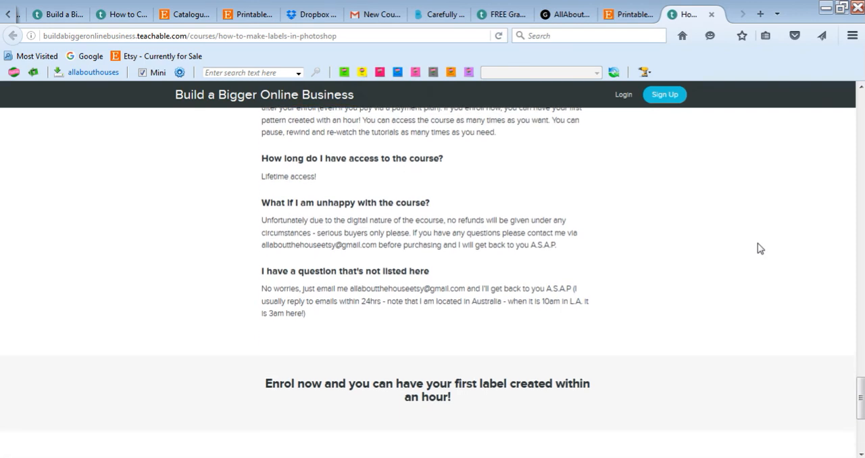
pyautogui.scroll(-3)
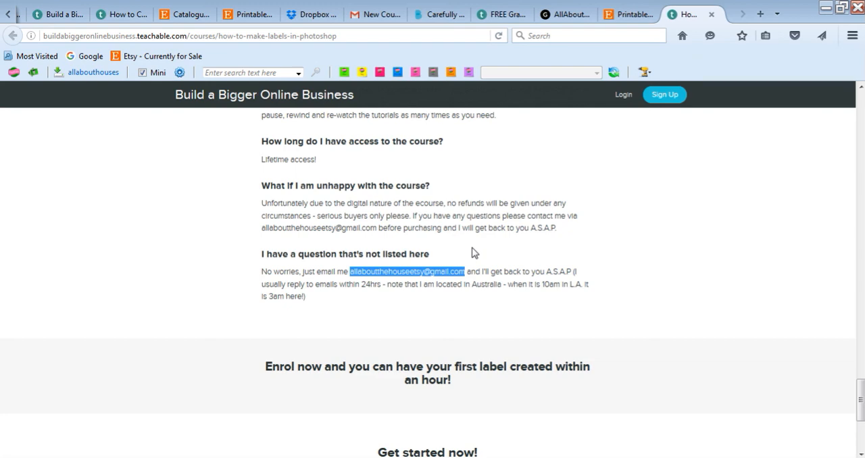
pyautogui.moveTo(497, 248)
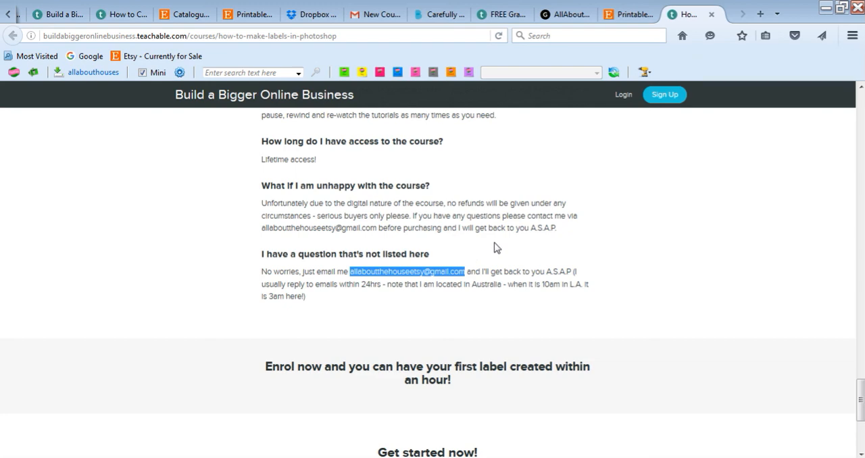
pyautogui.scroll(-3)
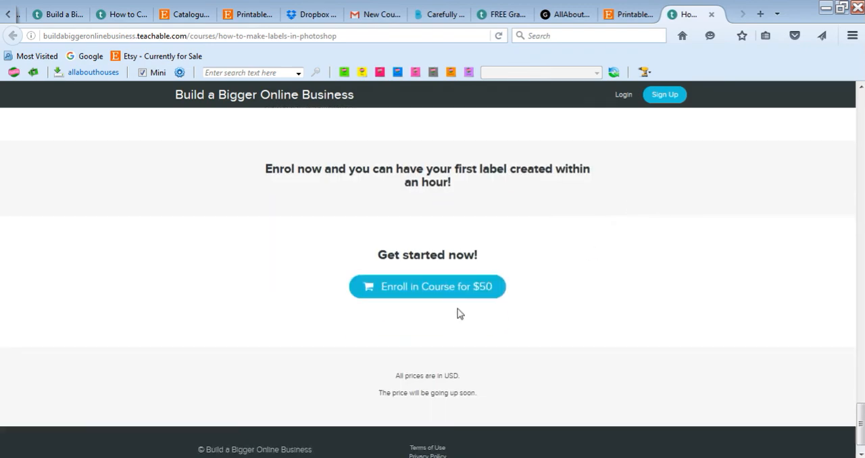
pyautogui.scroll(3)
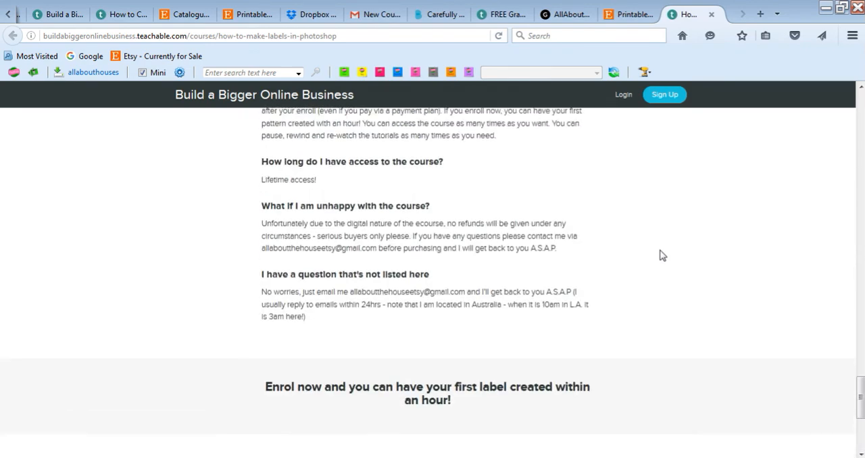
# Step: Scroll back up past the label gallery and description to the course cover image
pyautogui.scroll(3)
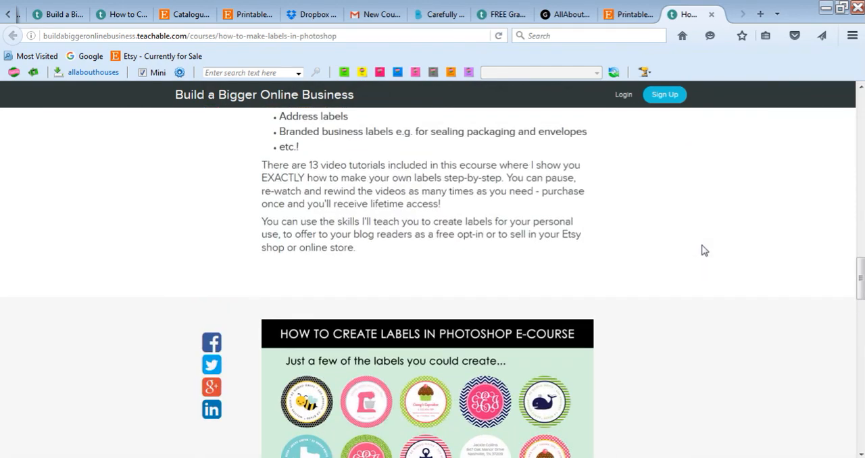
pyautogui.scroll(-3)
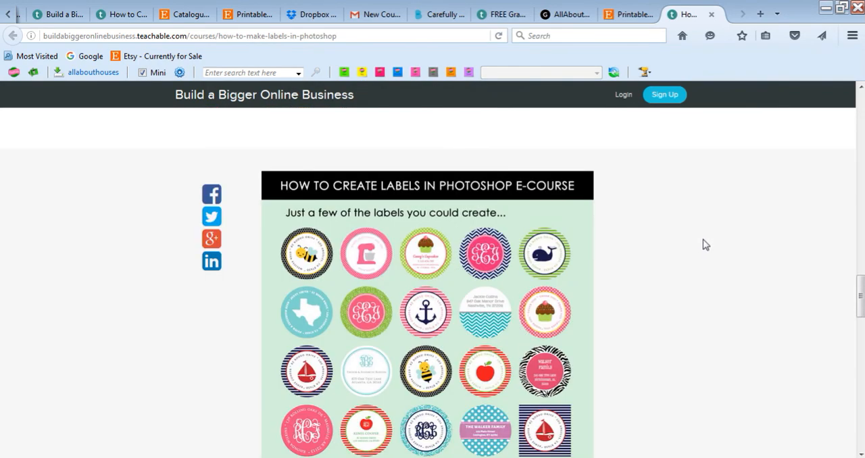
pyautogui.moveTo(738, 258)
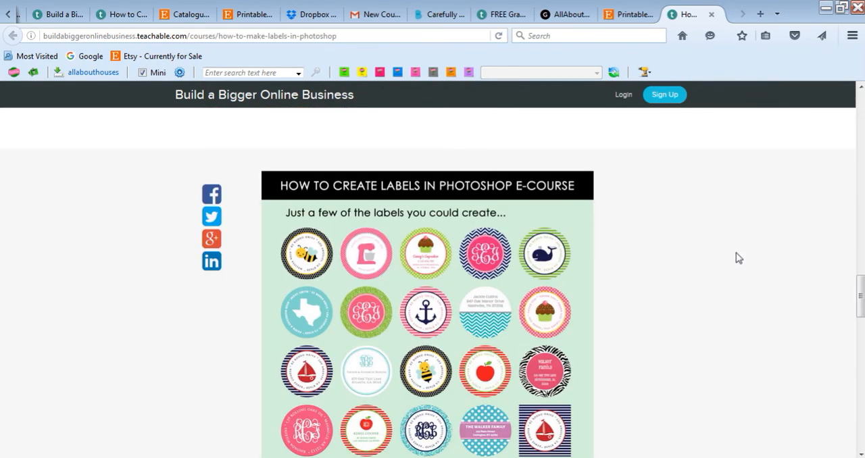
pyautogui.scroll(-3)
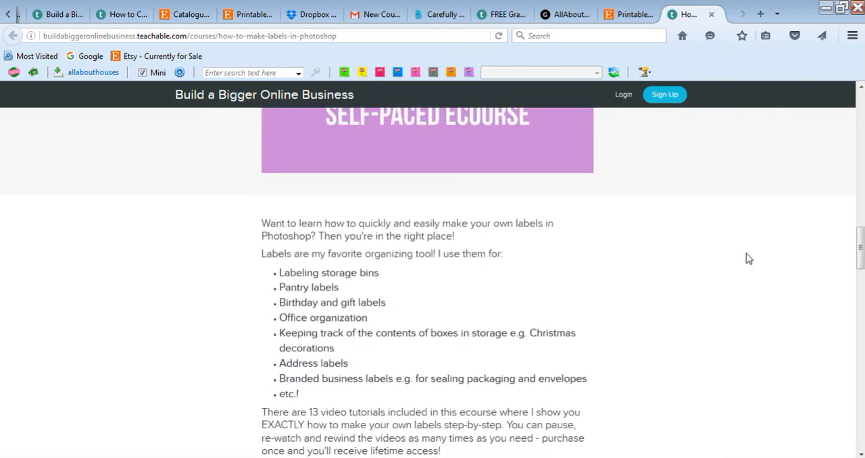
pyautogui.scroll(3)
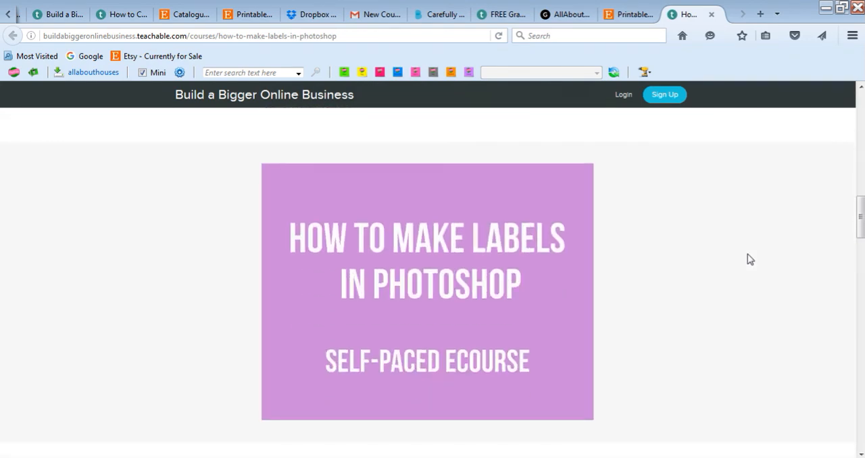